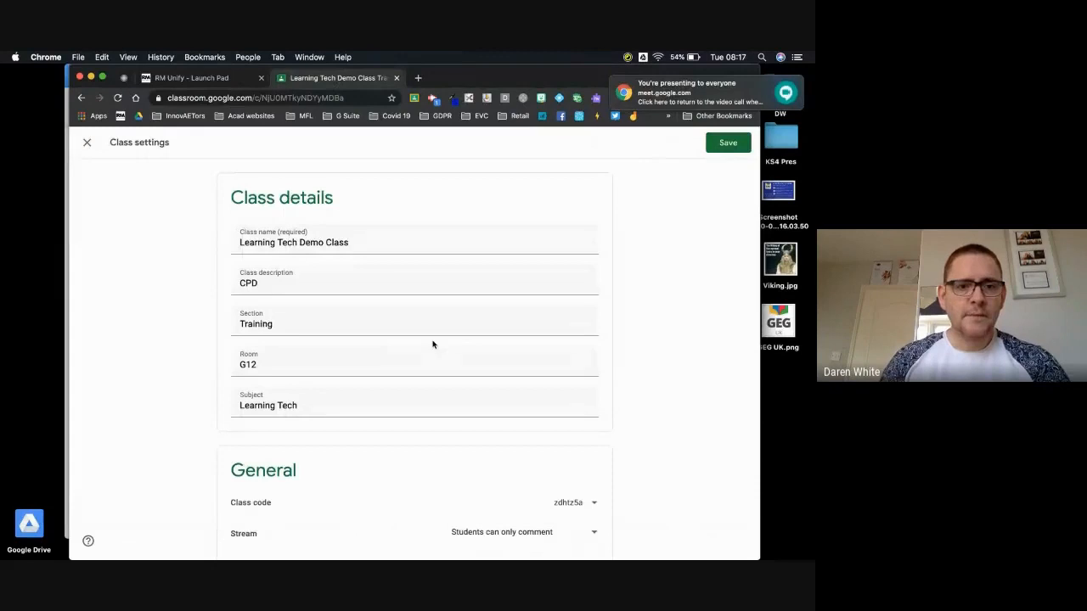
# Step: Close the class settings and discard the unsaved changes, returning to the stream
pyautogui.click(86, 143)
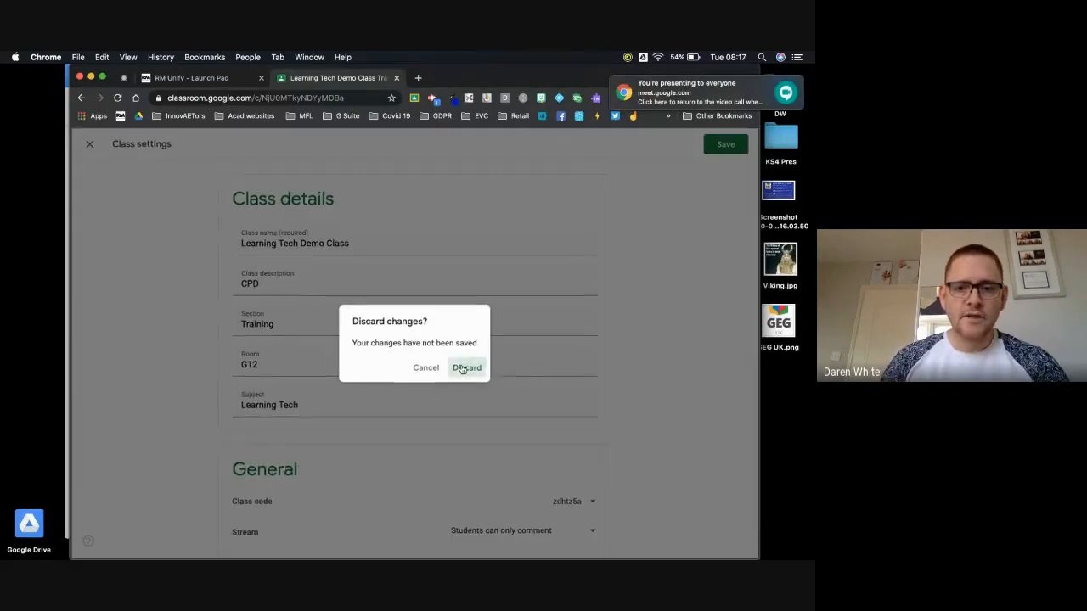
pyautogui.click(465, 366)
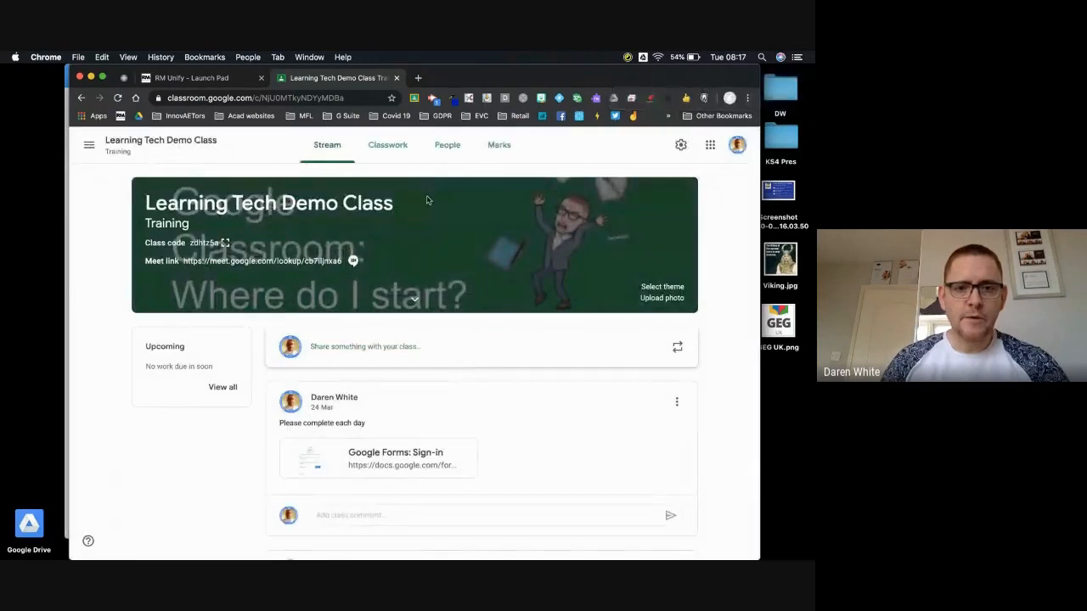
pyautogui.moveTo(252, 262)
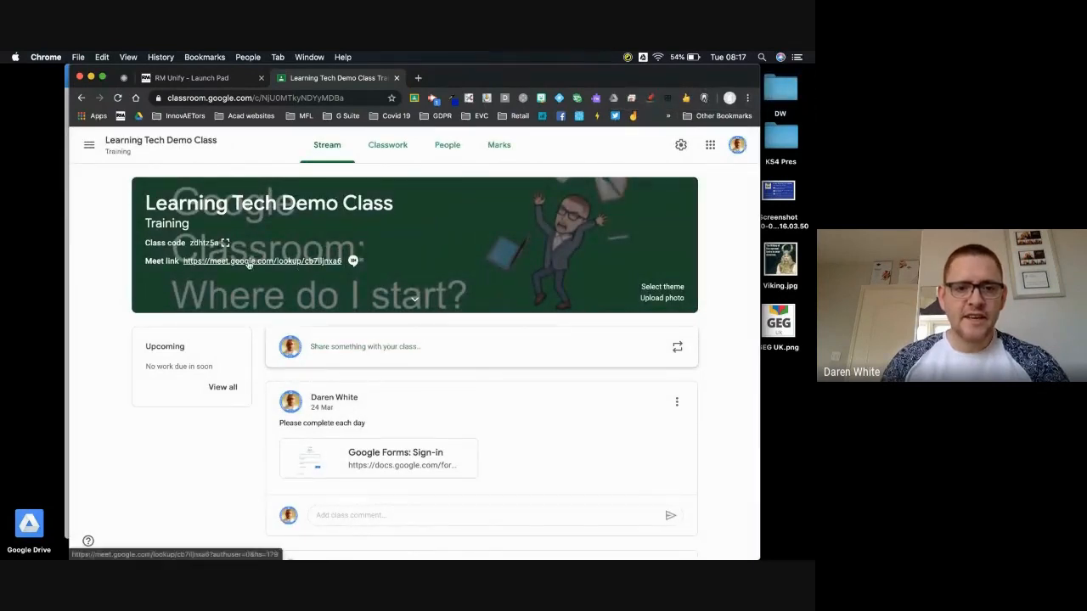
pyautogui.moveTo(655, 128)
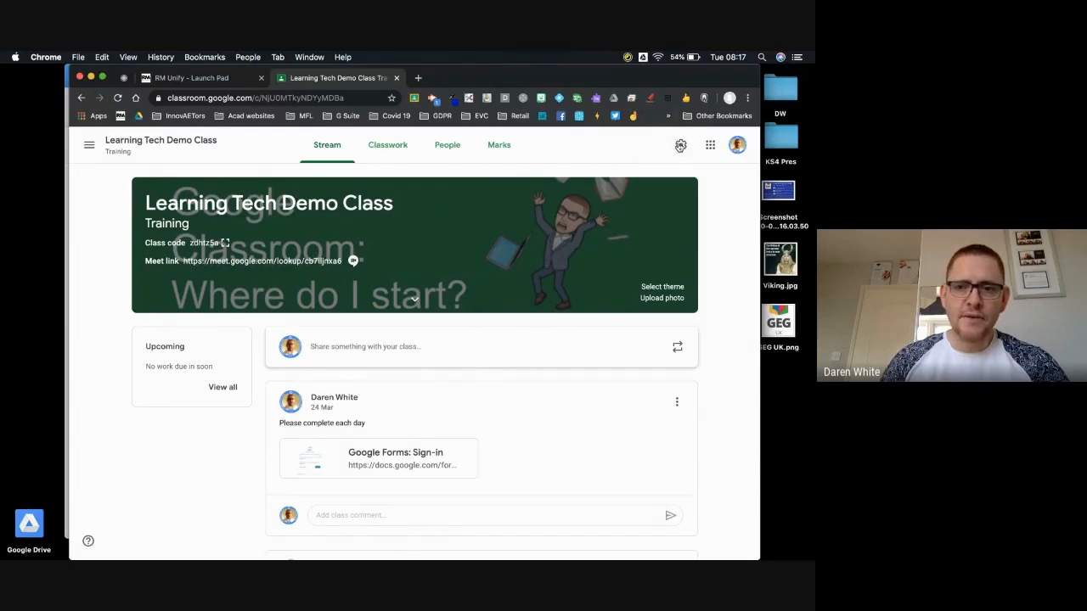
# Step: In Class settings, toggle the Meet link's visibility off and back on, save, and return to the stream
pyautogui.click(679, 144)
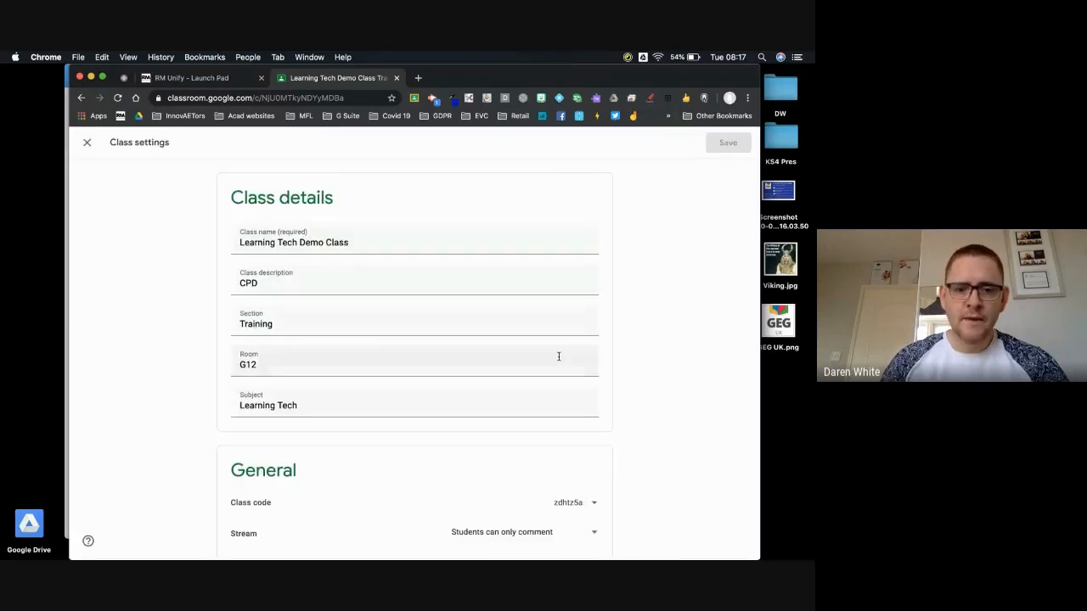
pyautogui.scroll(-3)
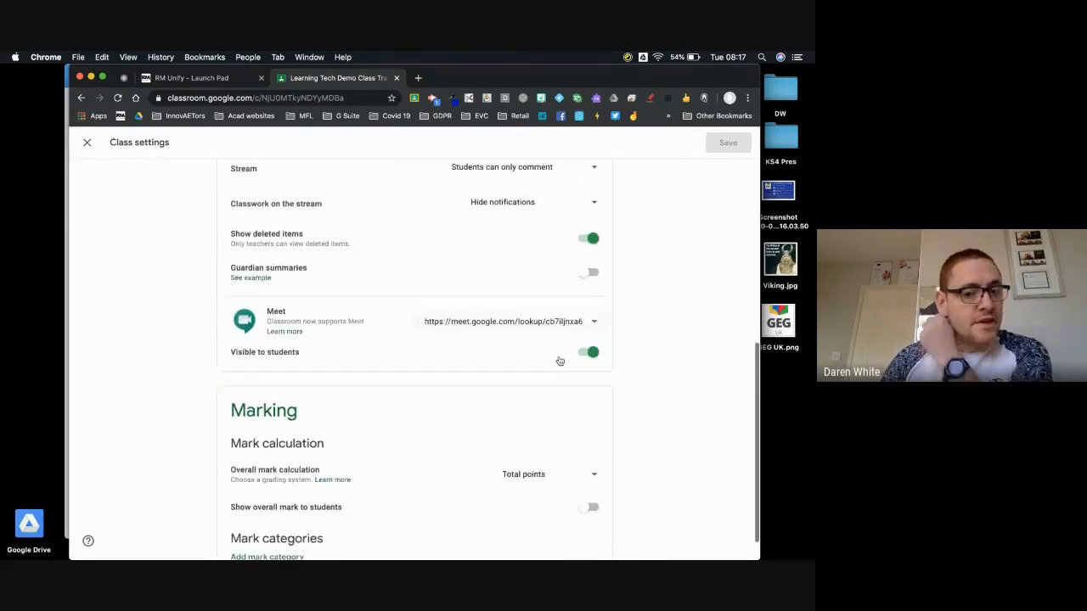
pyautogui.scroll(-3)
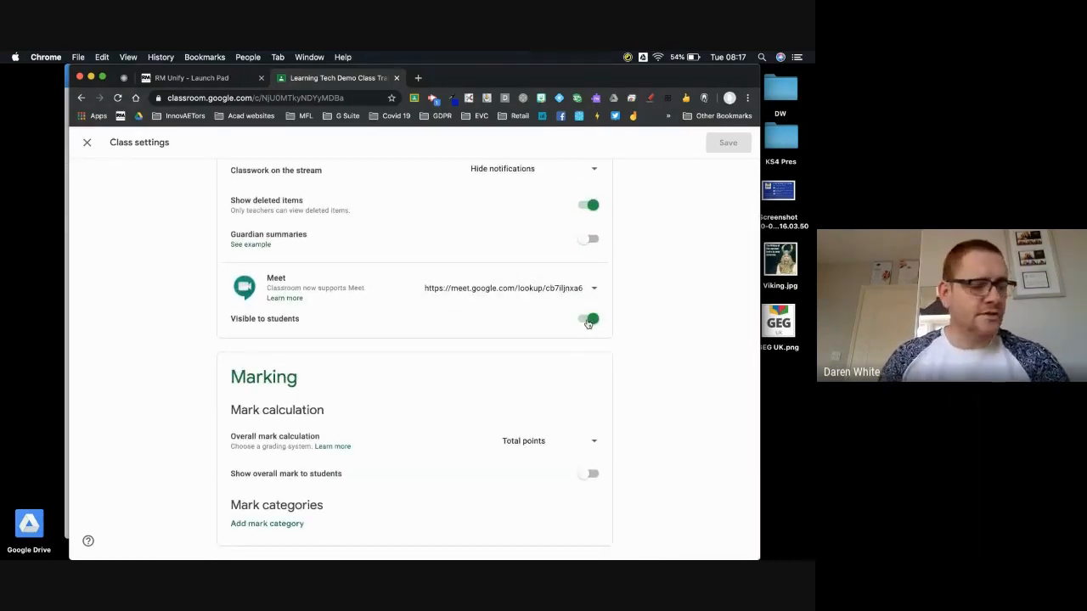
pyautogui.click(588, 320)
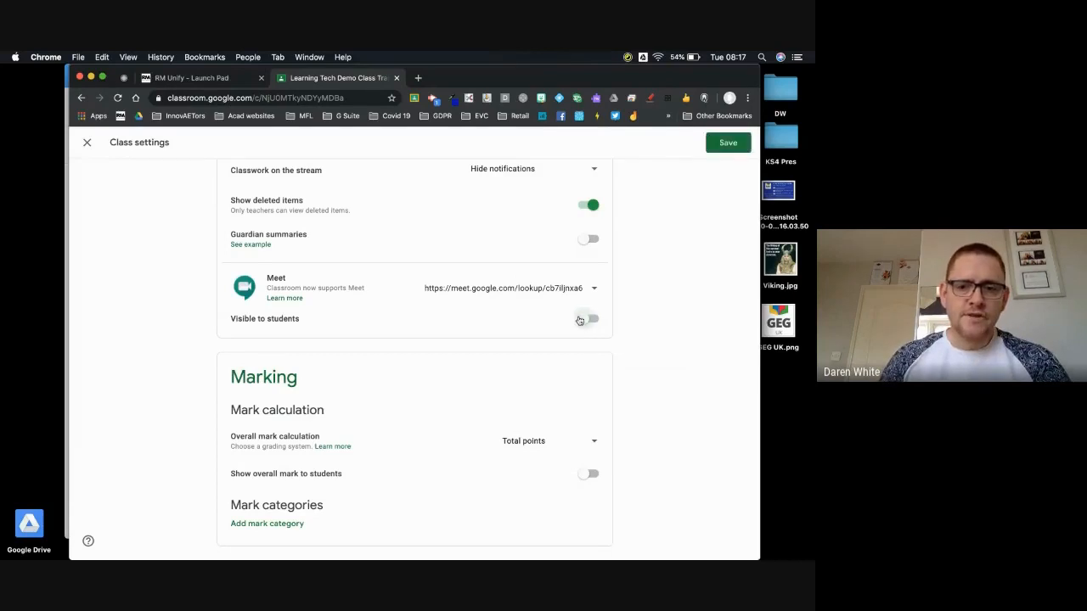
pyautogui.click(588, 319)
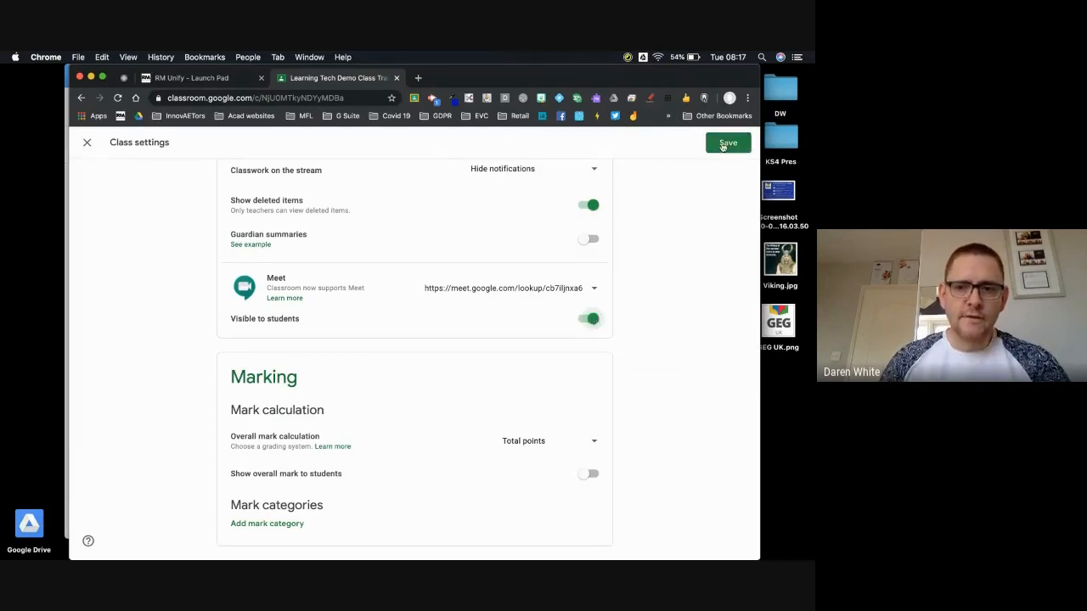
pyautogui.click(727, 142)
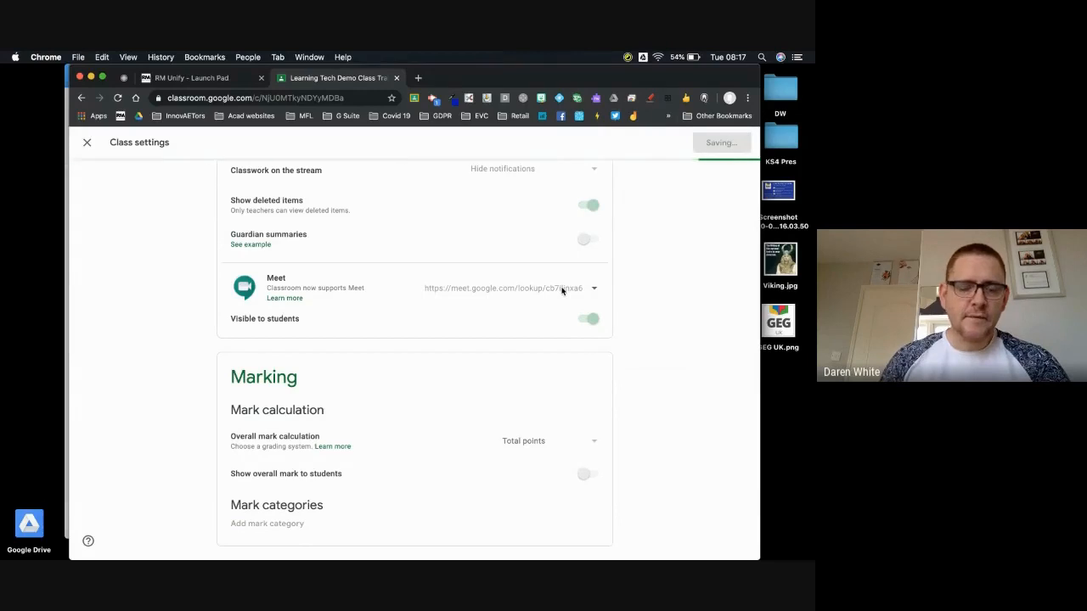
pyautogui.click(87, 142)
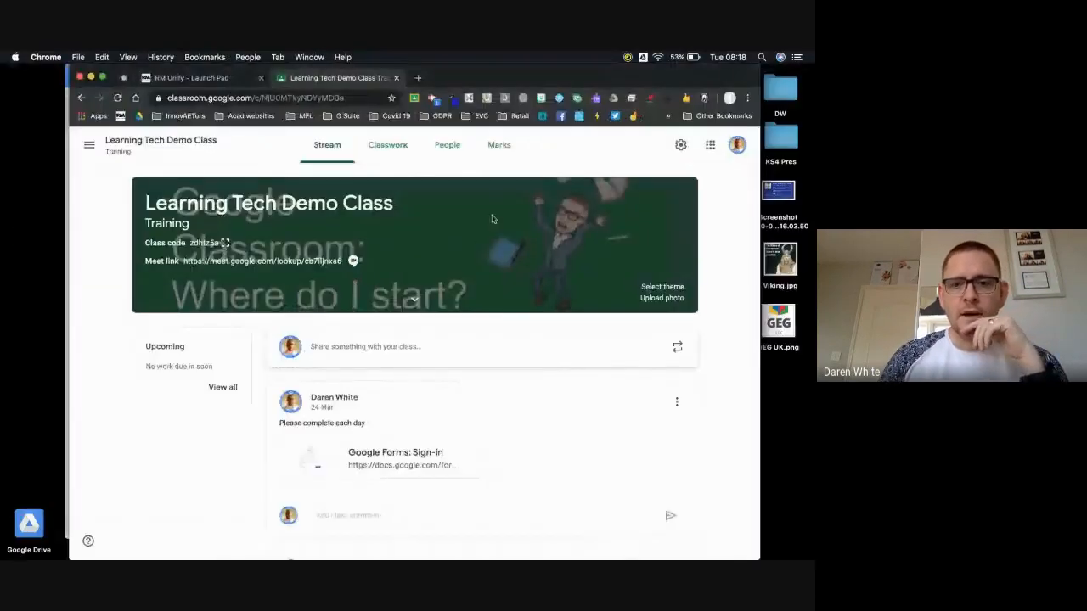
# Step: Switch off 'Visible to students' for the Meet link, save the settings, and start an announcement
pyautogui.click(679, 144)
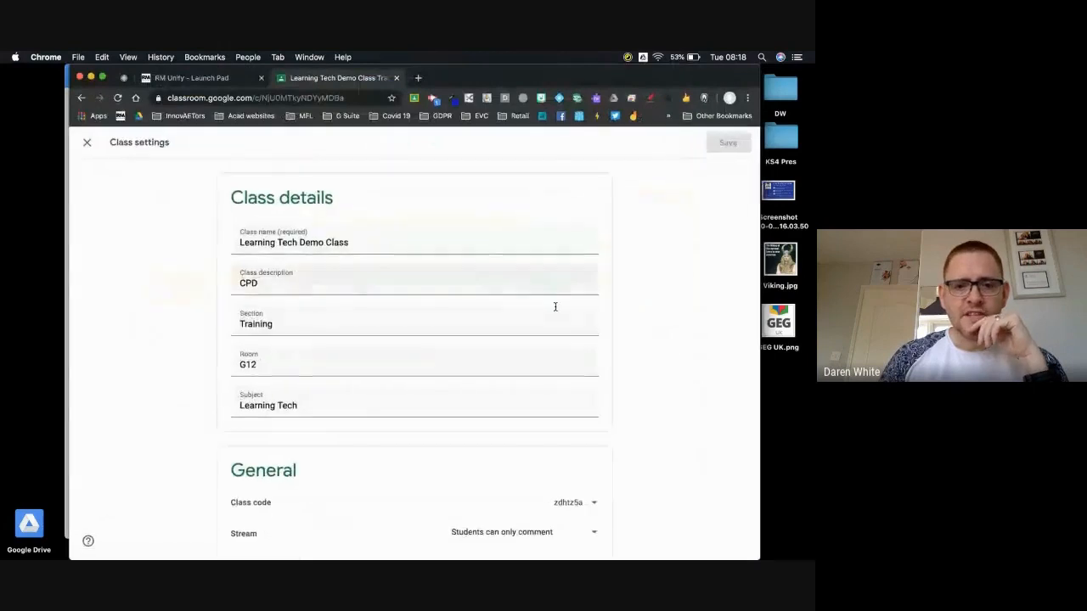
pyautogui.scroll(-3)
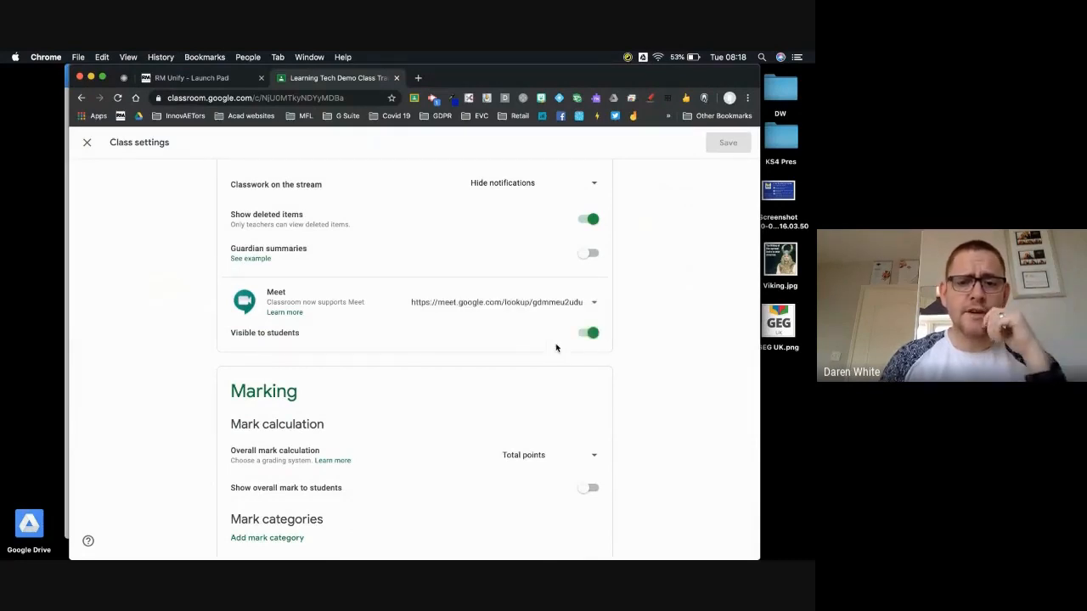
pyautogui.click(588, 331)
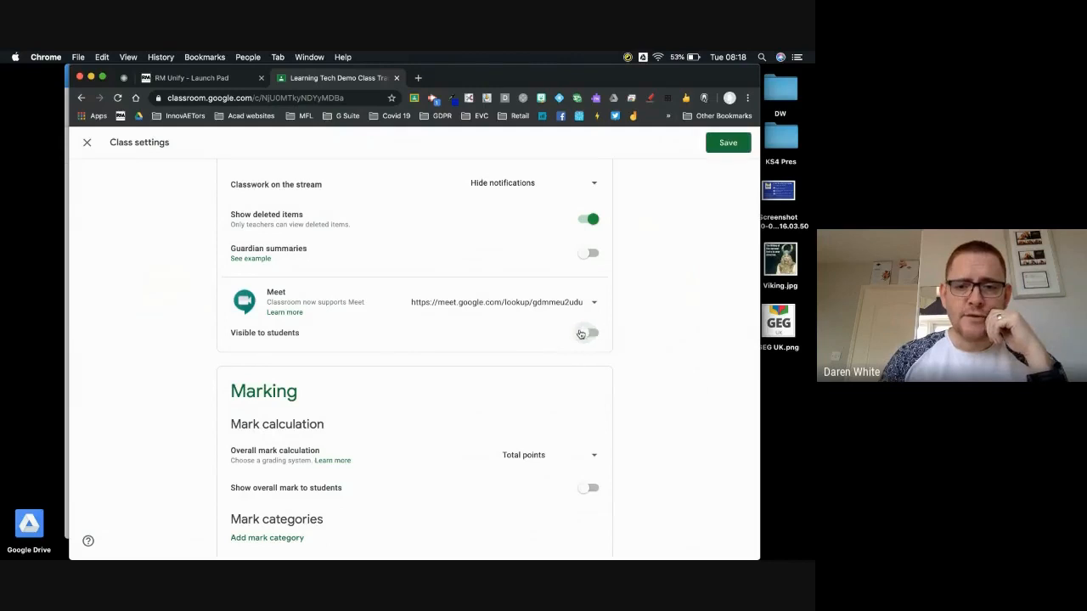
pyautogui.click(727, 142)
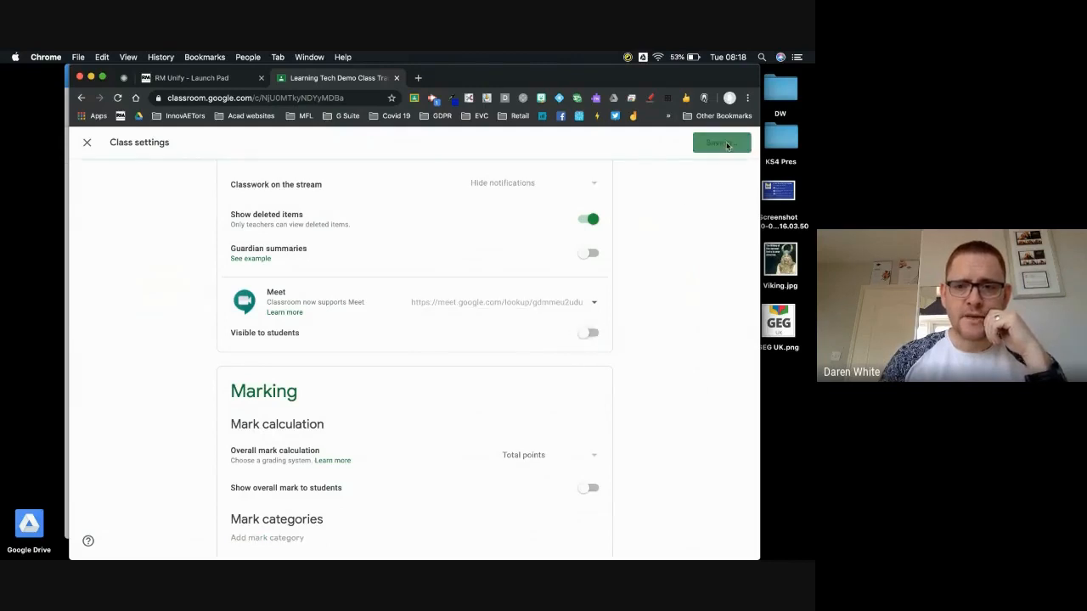
pyautogui.click(720, 142)
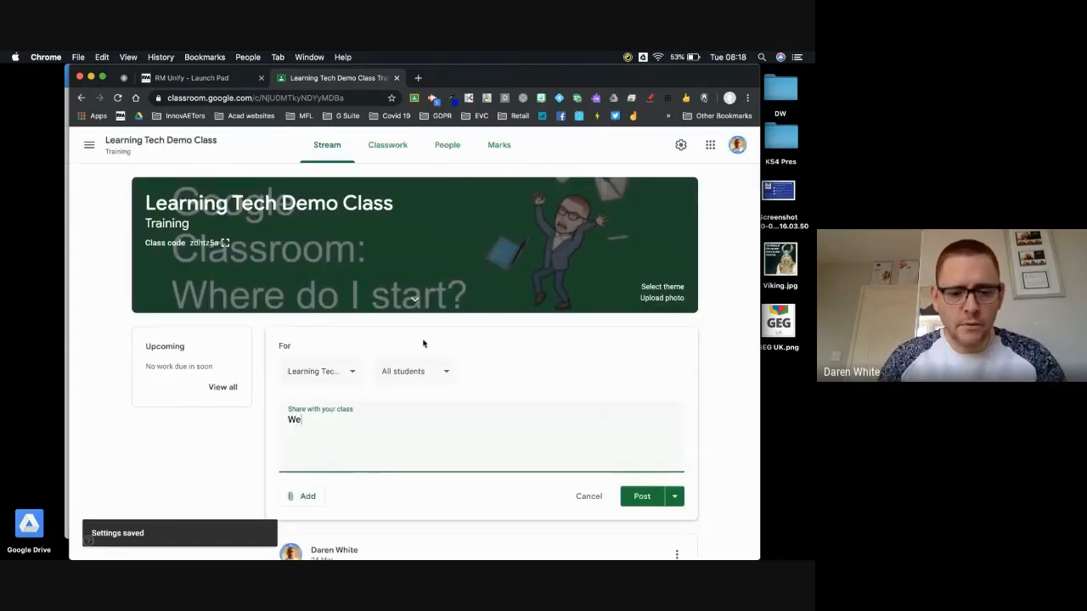
# Step: Post the announcement 'will be having a Meet session at 10am on Tuesday - the link...' to the class
pyautogui.write('will be ha')
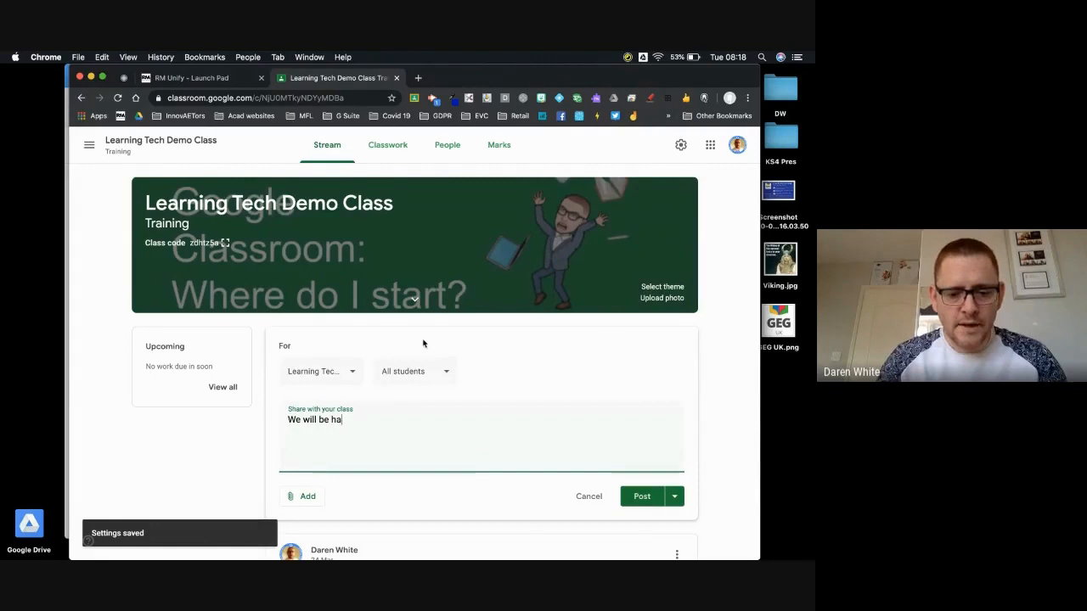
pyautogui.write('ving a Meet')
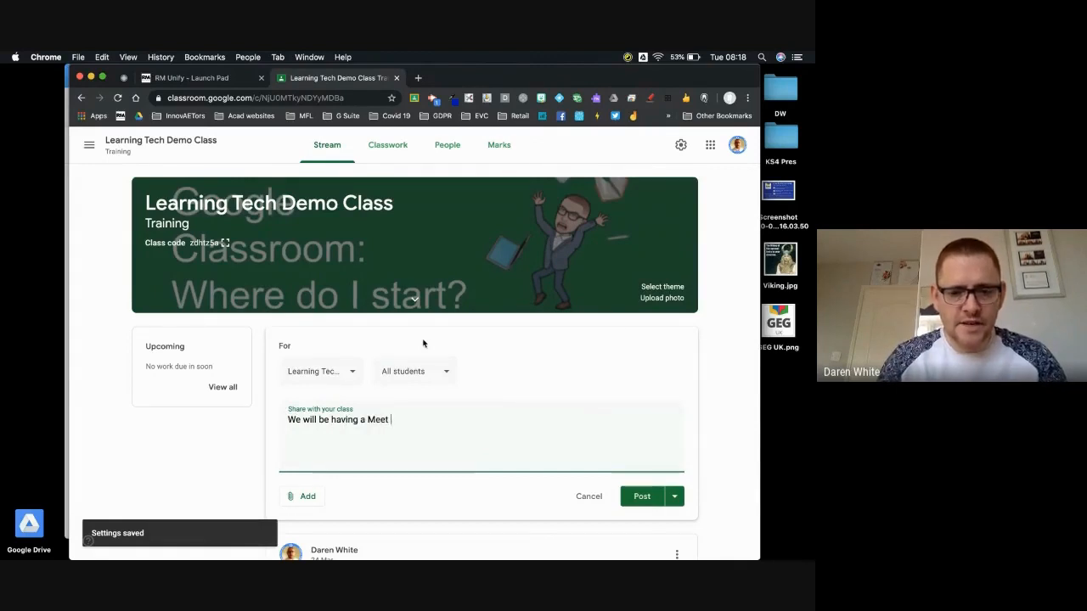
pyautogui.write('session at 10')
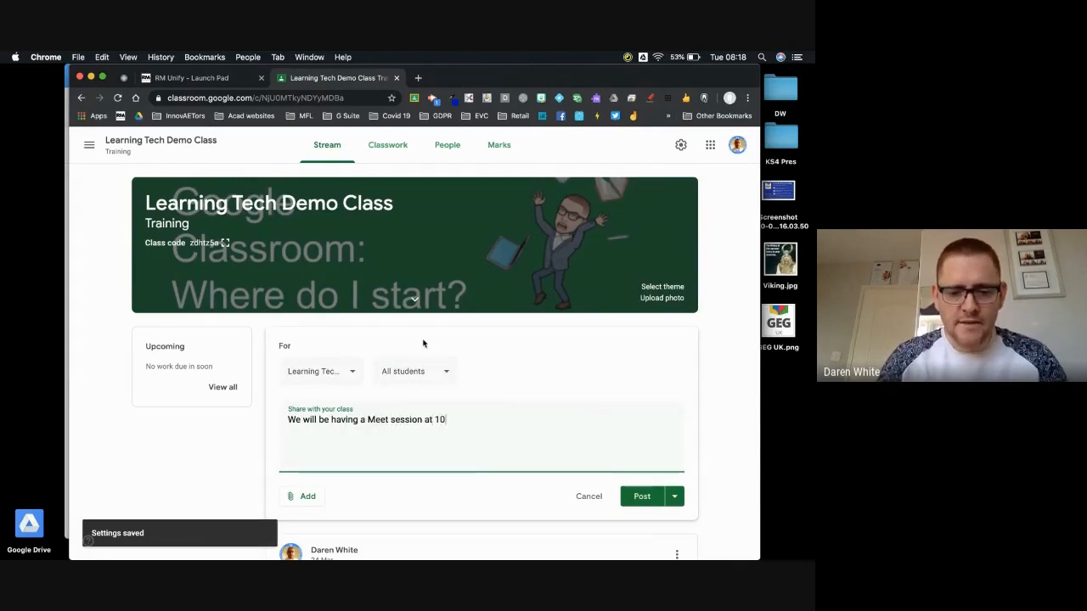
pyautogui.write('am')
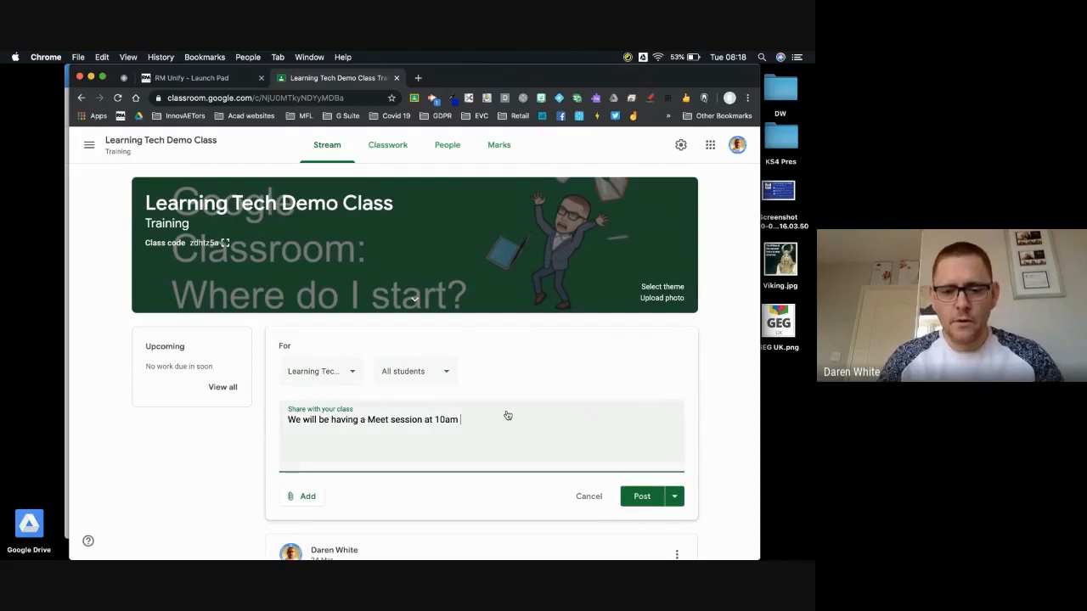
pyautogui.write('on Tues')
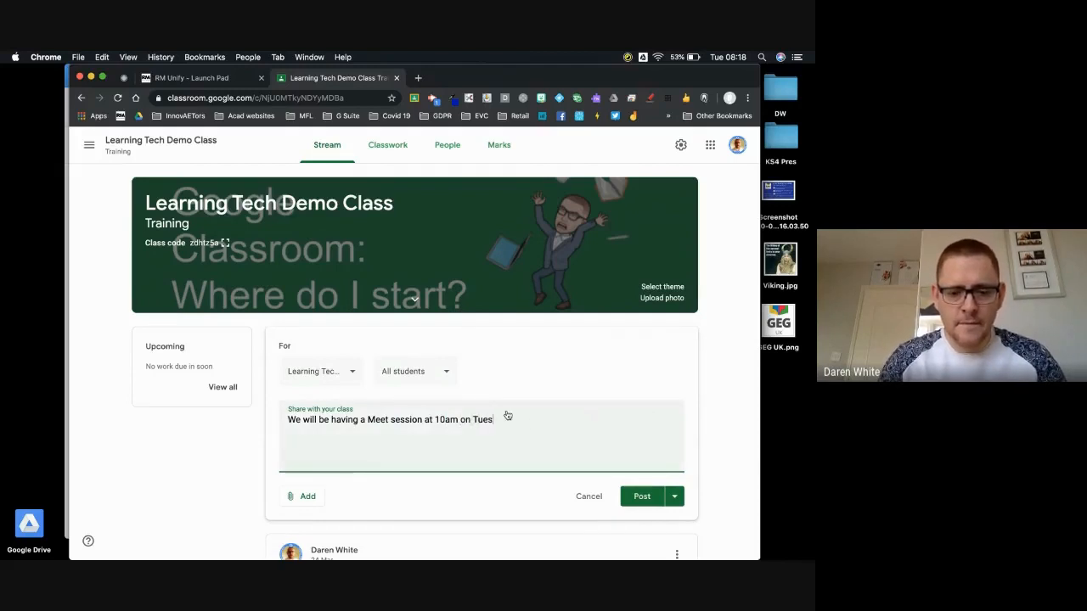
pyautogui.write('day')
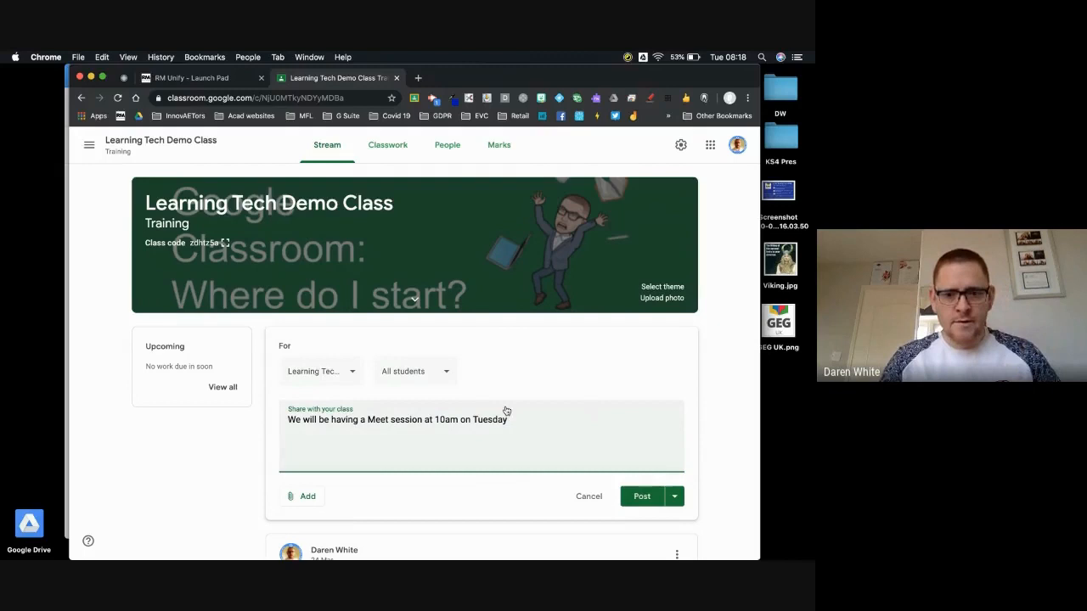
pyautogui.write('- the link will appear in the header at the top.')
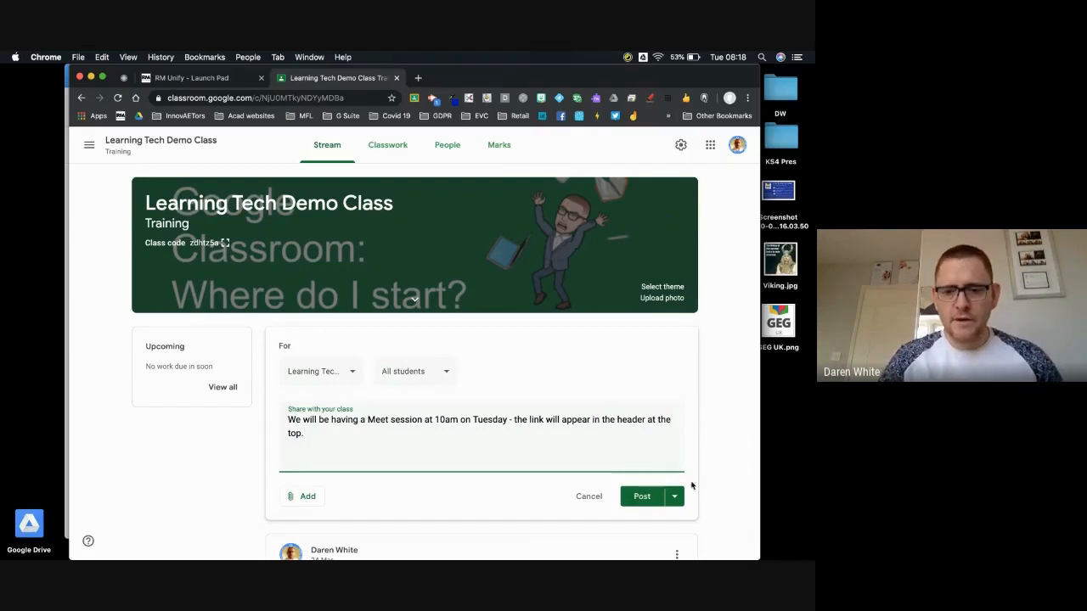
pyautogui.click(642, 496)
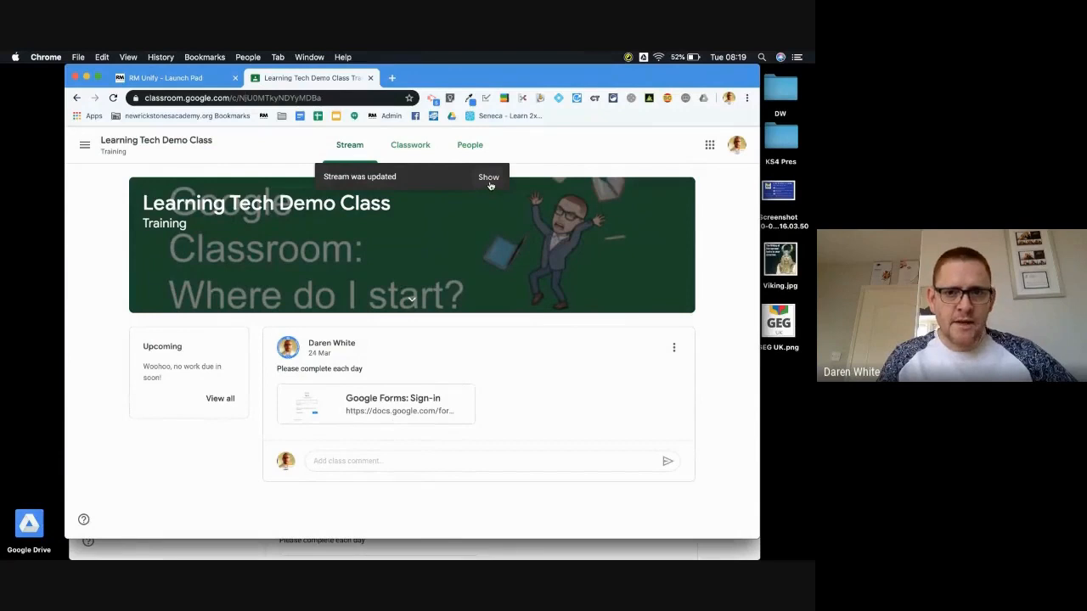
# Step: Show the latest stream updates with the posted announcement, then start a new browser tab
pyautogui.click(489, 179)
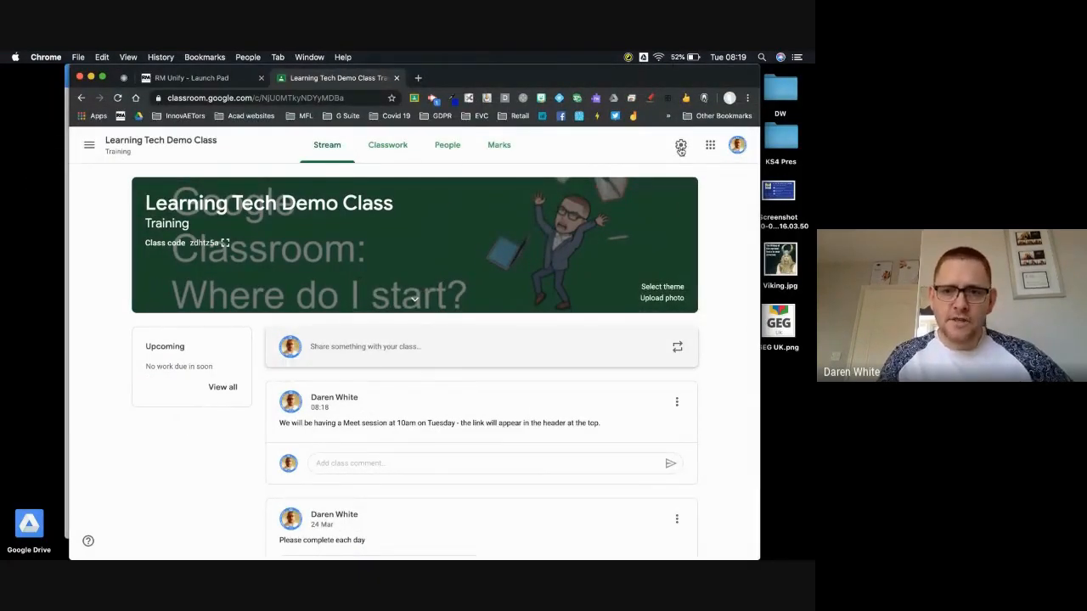
pyautogui.click(681, 144)
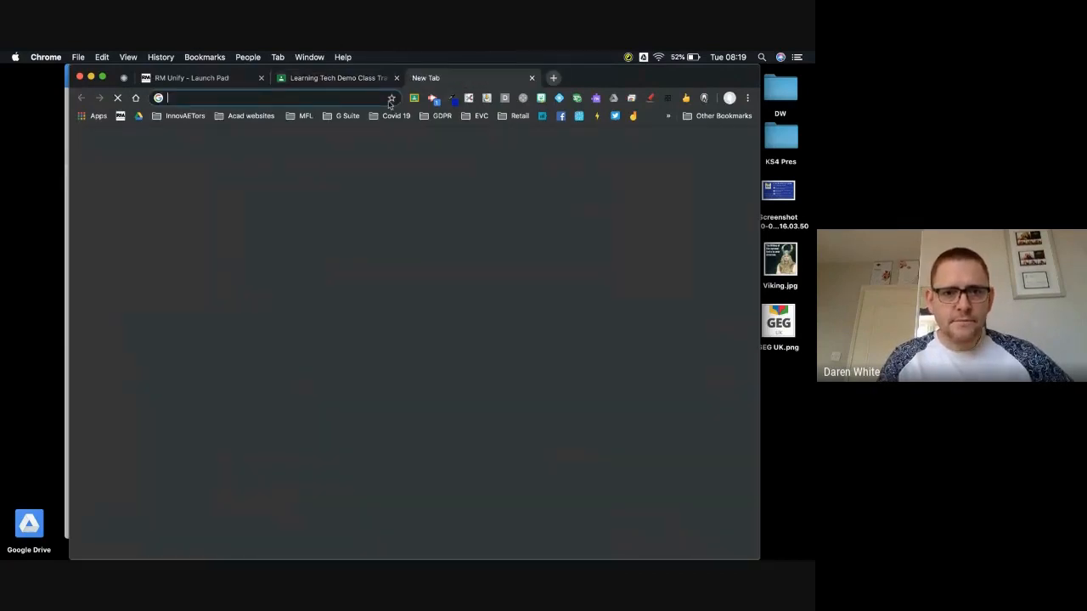
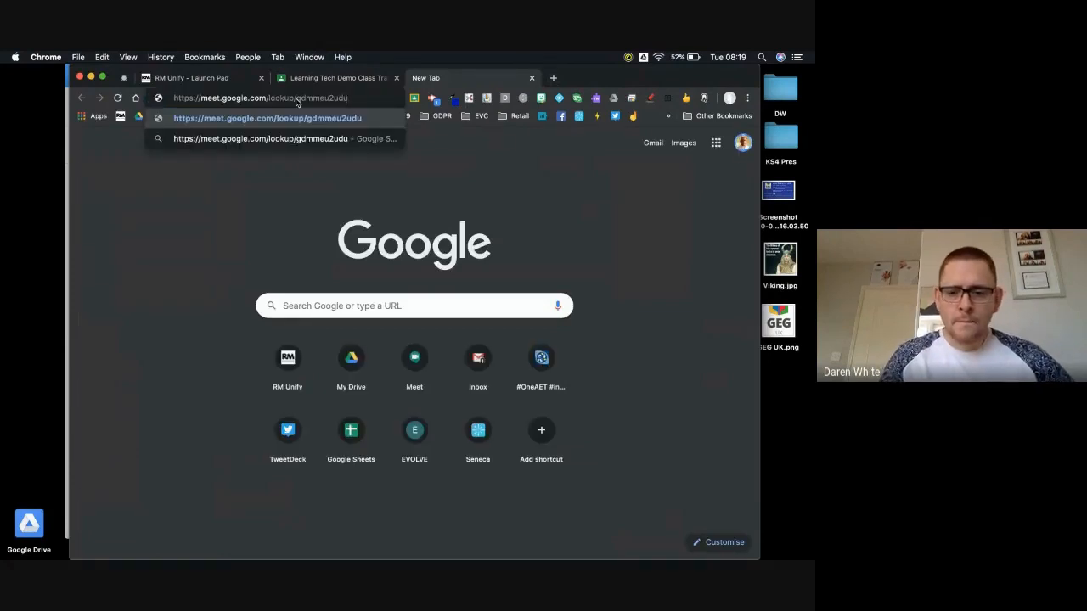
pyautogui.click(267, 119)
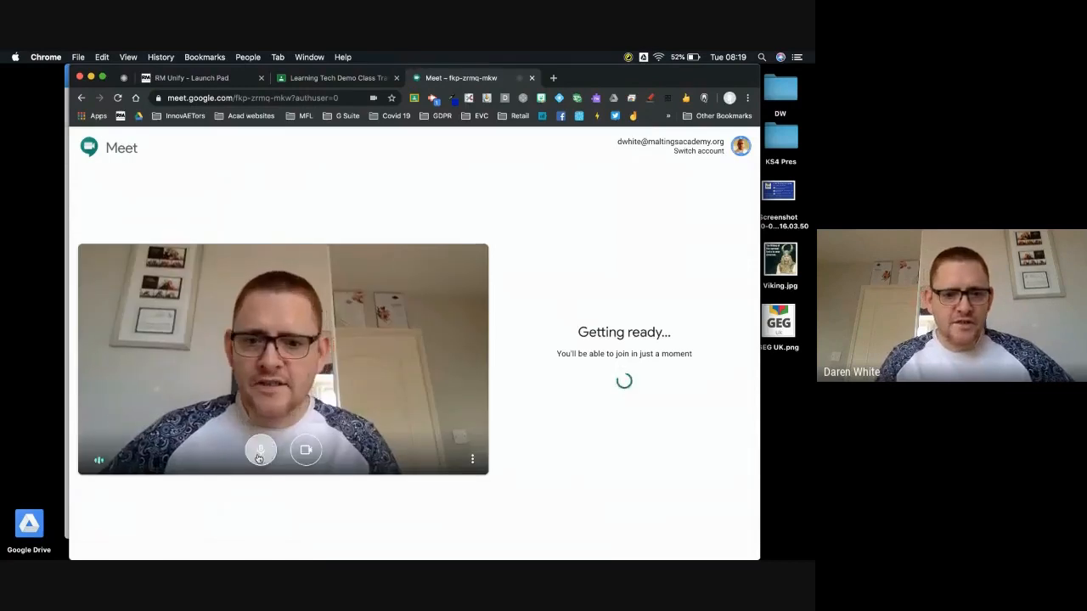
pyautogui.click(260, 448)
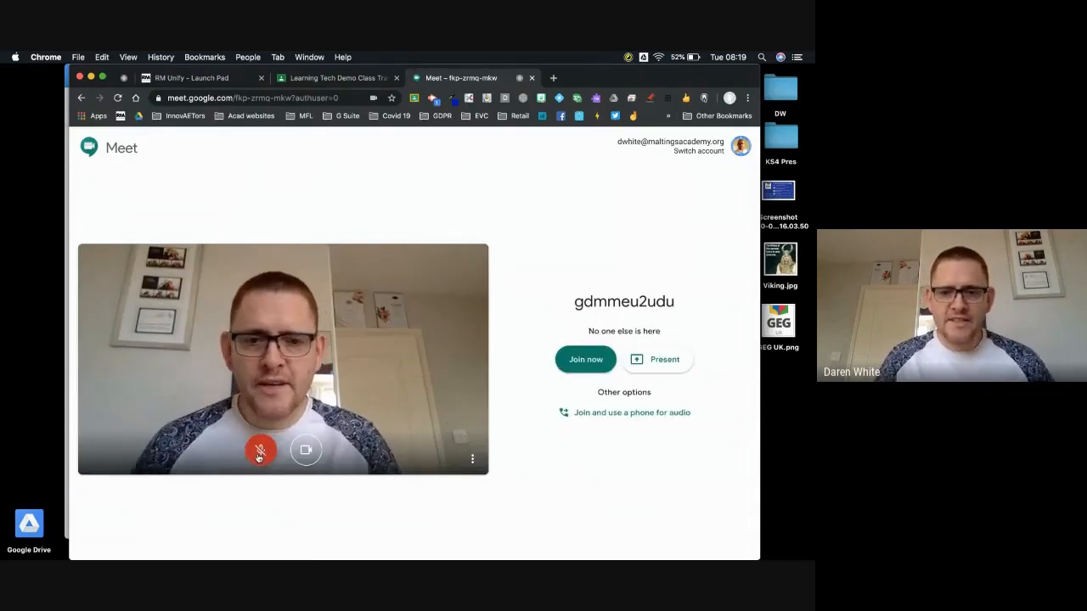
pyautogui.click(585, 360)
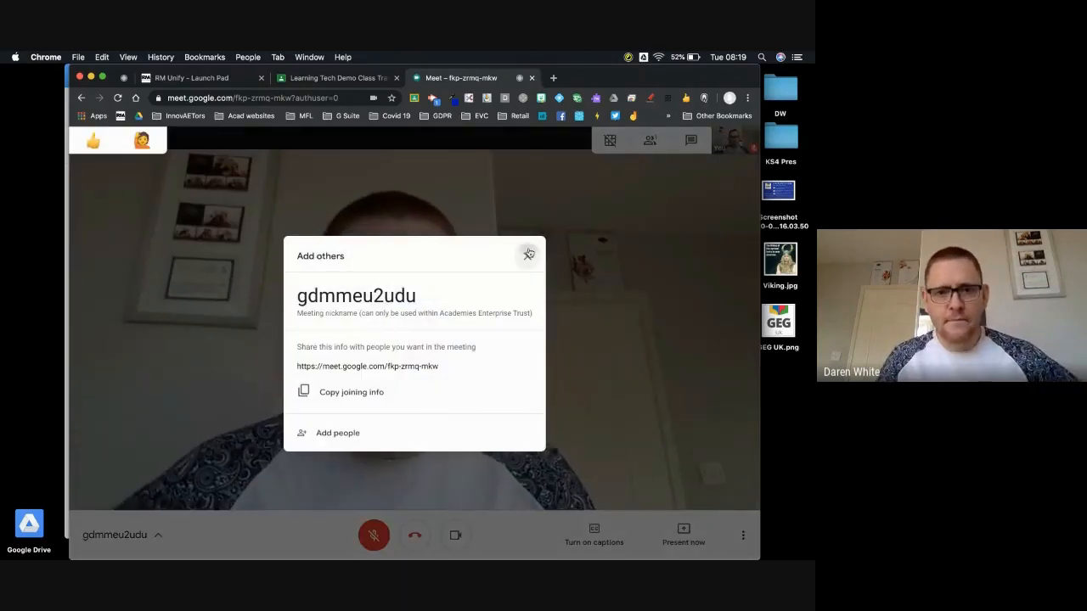
pyautogui.click(528, 255)
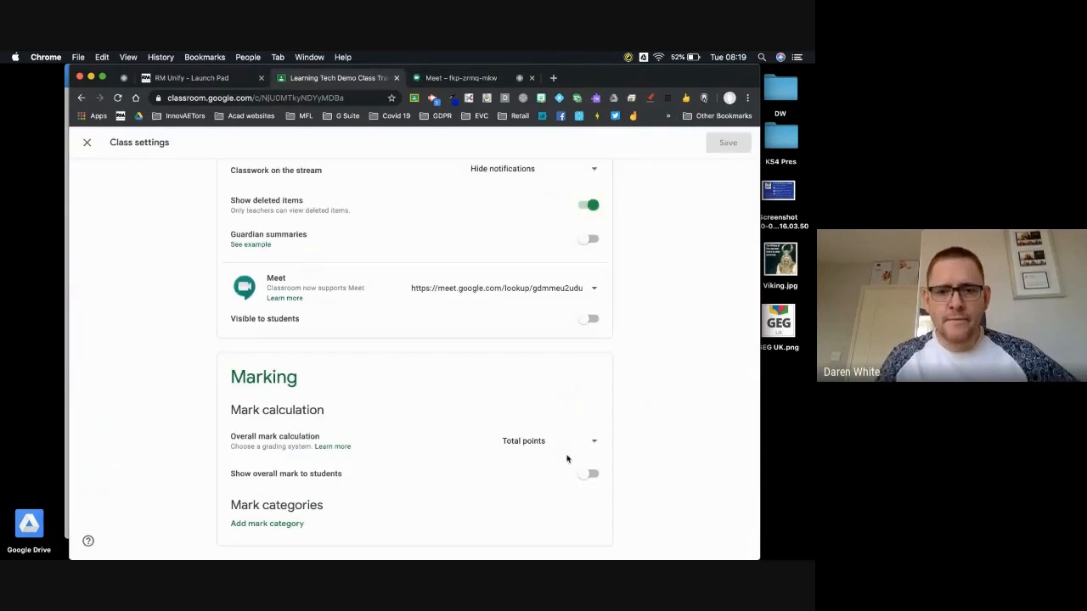
# Step: Switch the Meet link to 'Visible to students', save the settings, and return to the stream
pyautogui.click(587, 319)
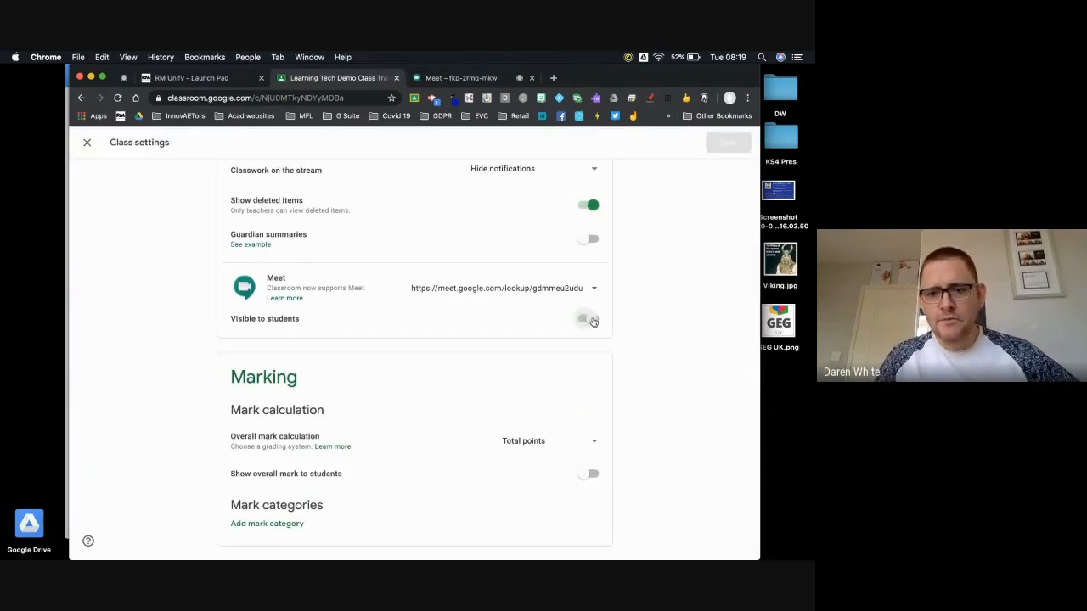
pyautogui.click(587, 319)
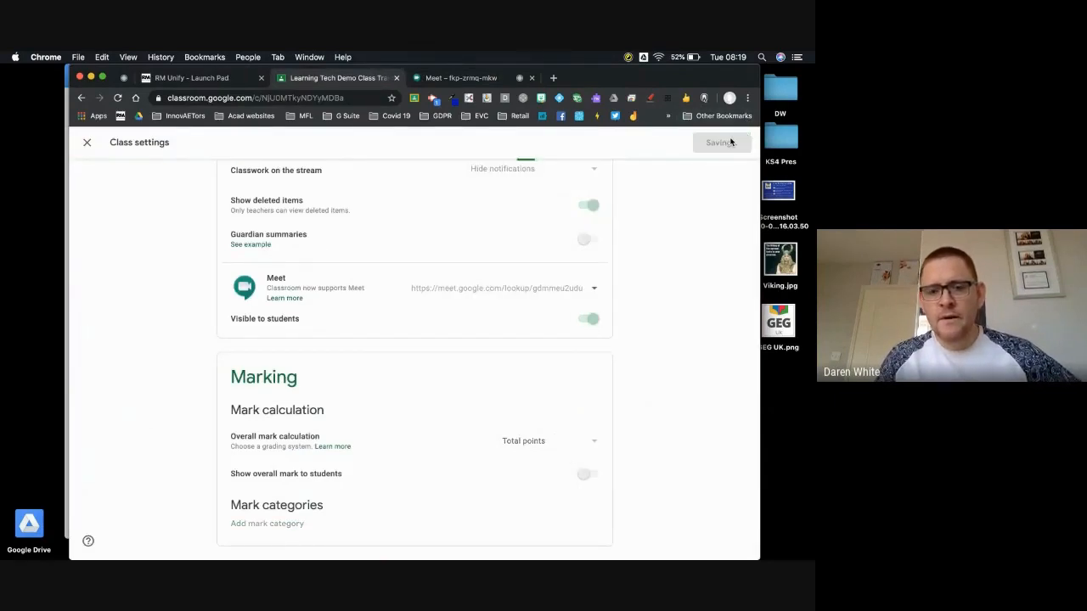
pyautogui.click(720, 142)
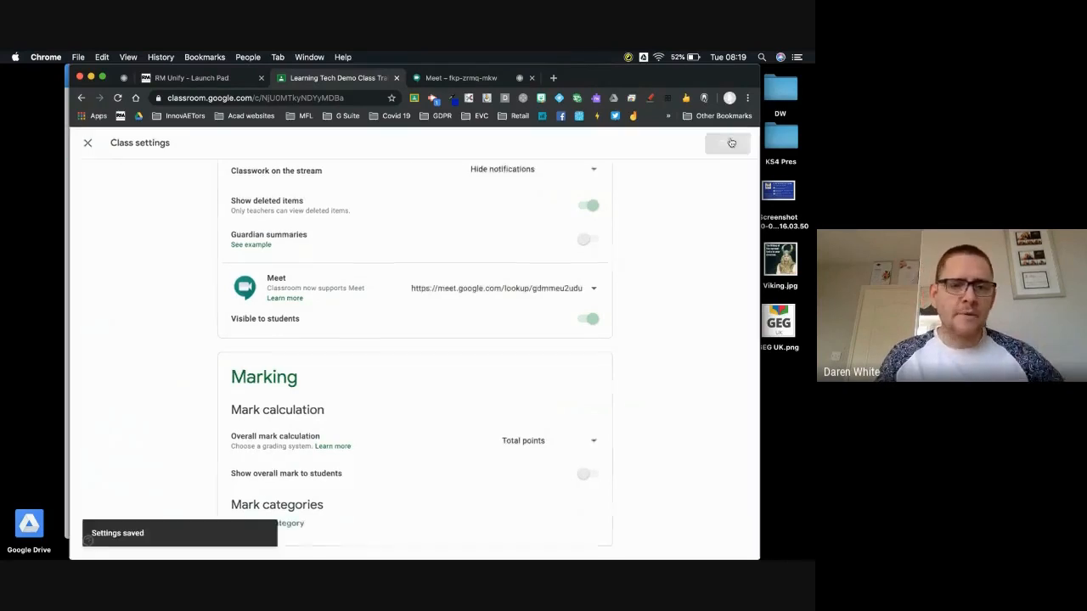
pyautogui.click(89, 143)
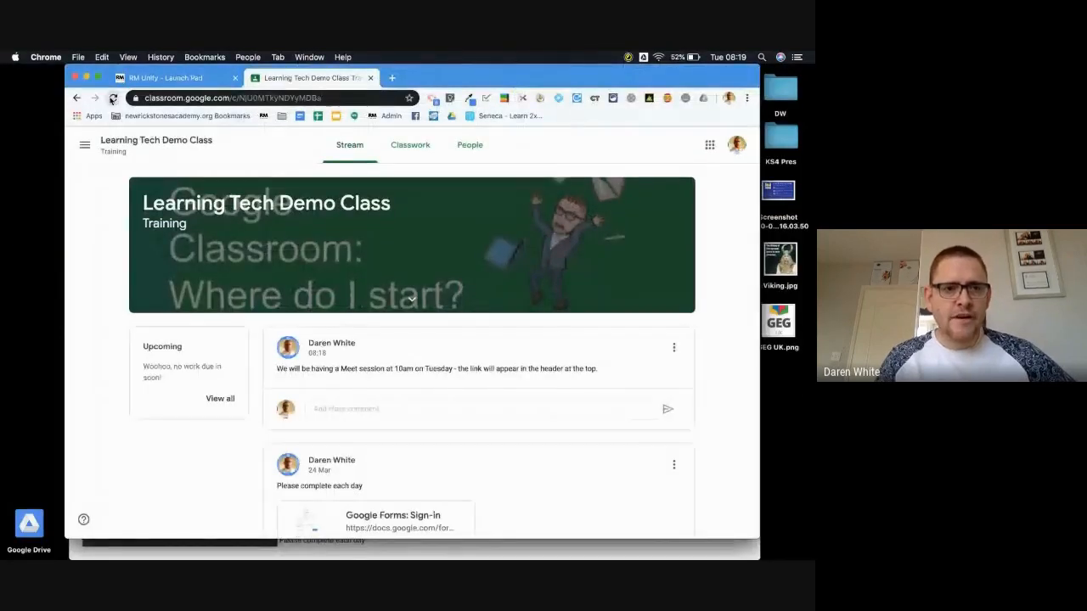
# Step: As the student, reload the stream, join the call from the header Meet link, check People, and hang up
pyautogui.click(112, 97)
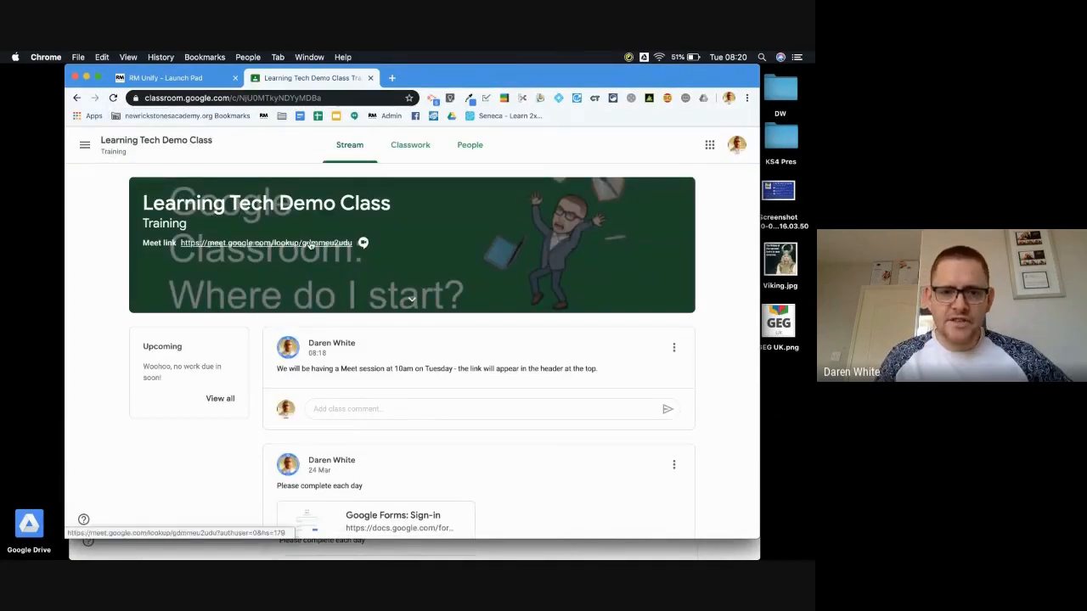
pyautogui.click(265, 243)
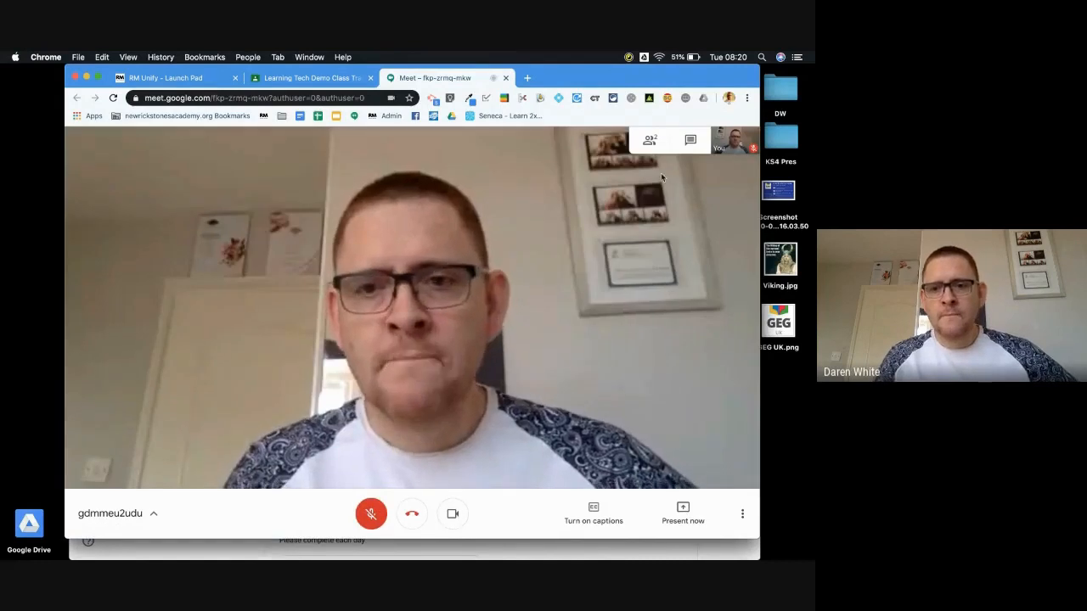
pyautogui.click(649, 139)
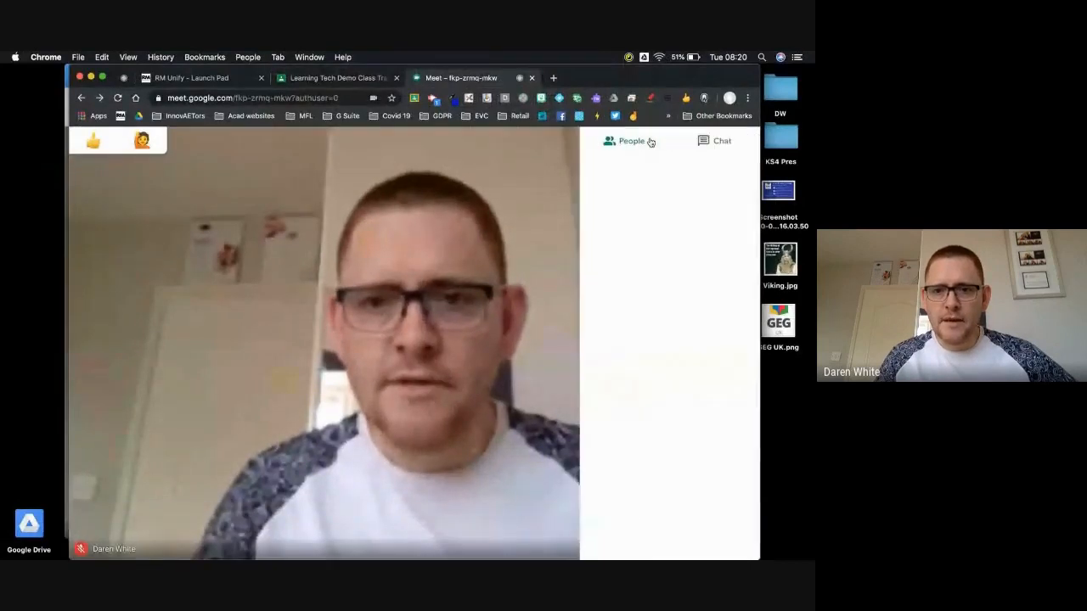
pyautogui.click(632, 141)
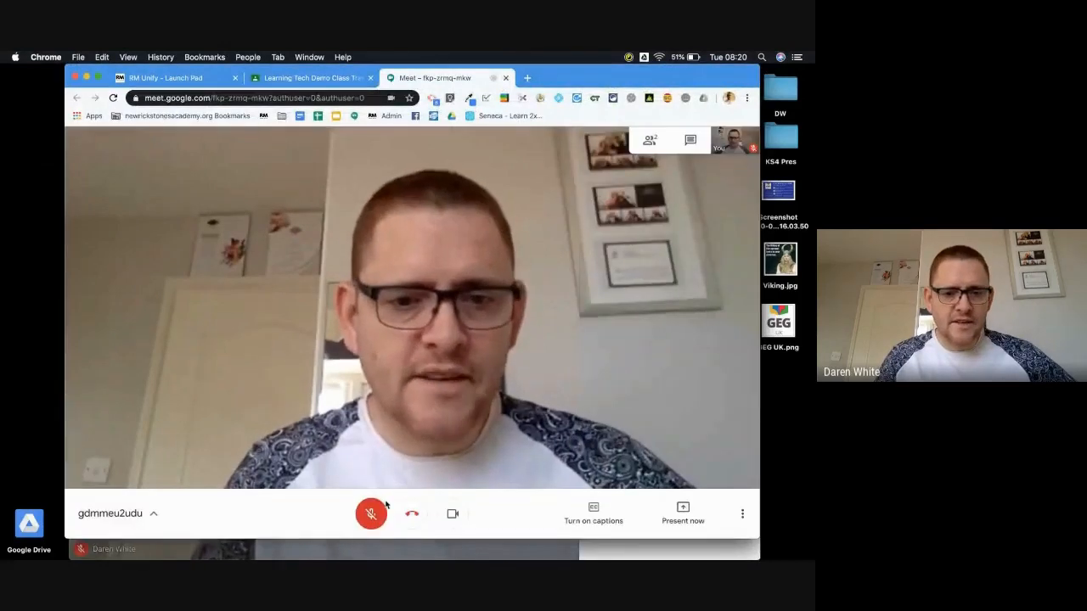
pyautogui.click(411, 513)
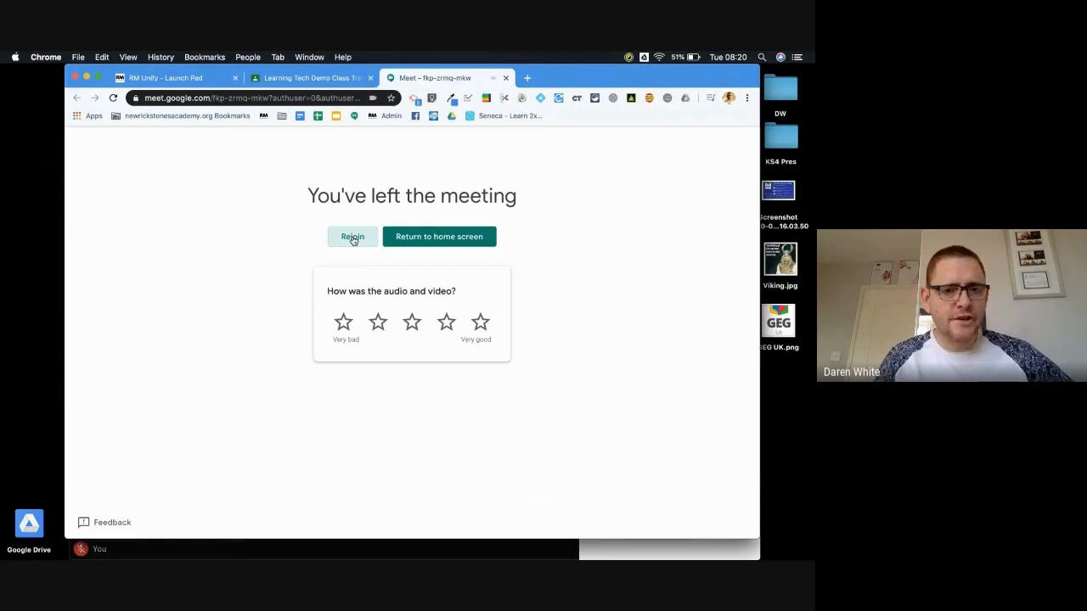
pyautogui.click(352, 236)
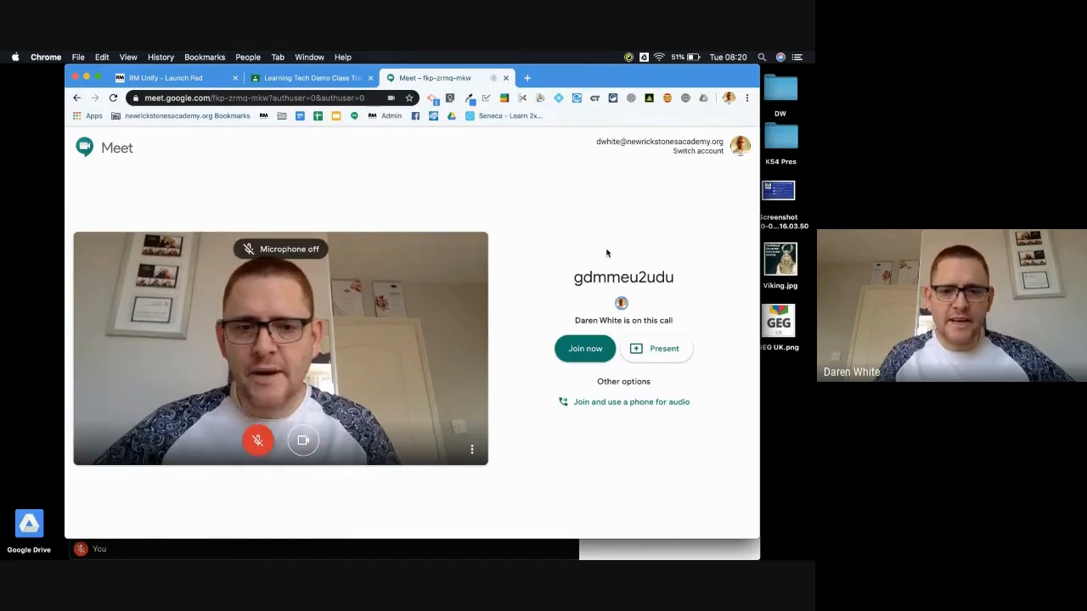
pyautogui.click(584, 348)
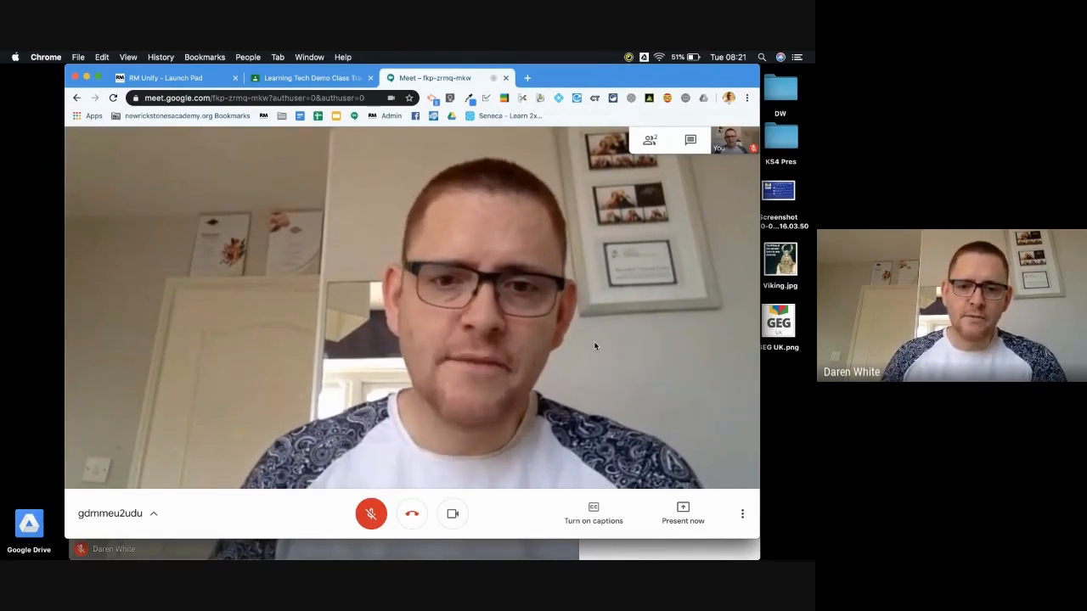
pyautogui.moveTo(411, 513)
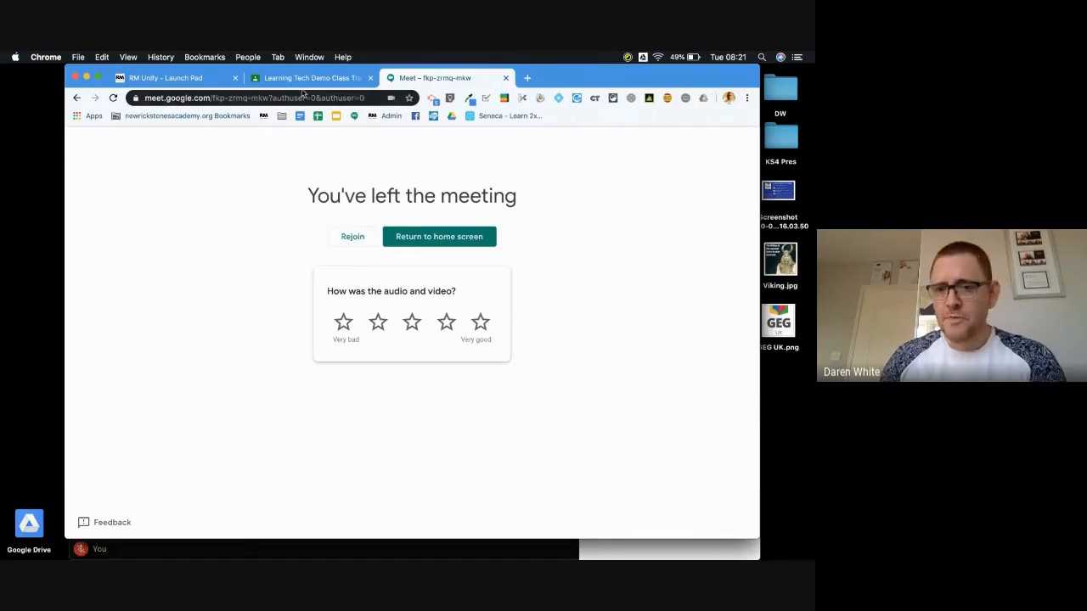
pyautogui.click(353, 236)
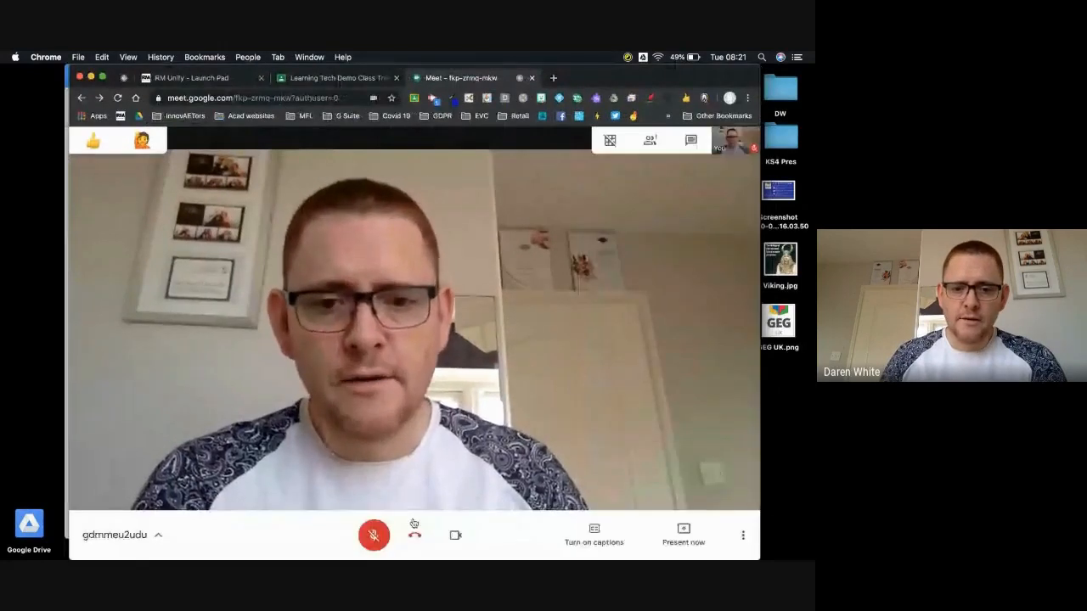
# Step: Leave the call as the teacher, then rejoin the meeting as the student once more
pyautogui.click(414, 535)
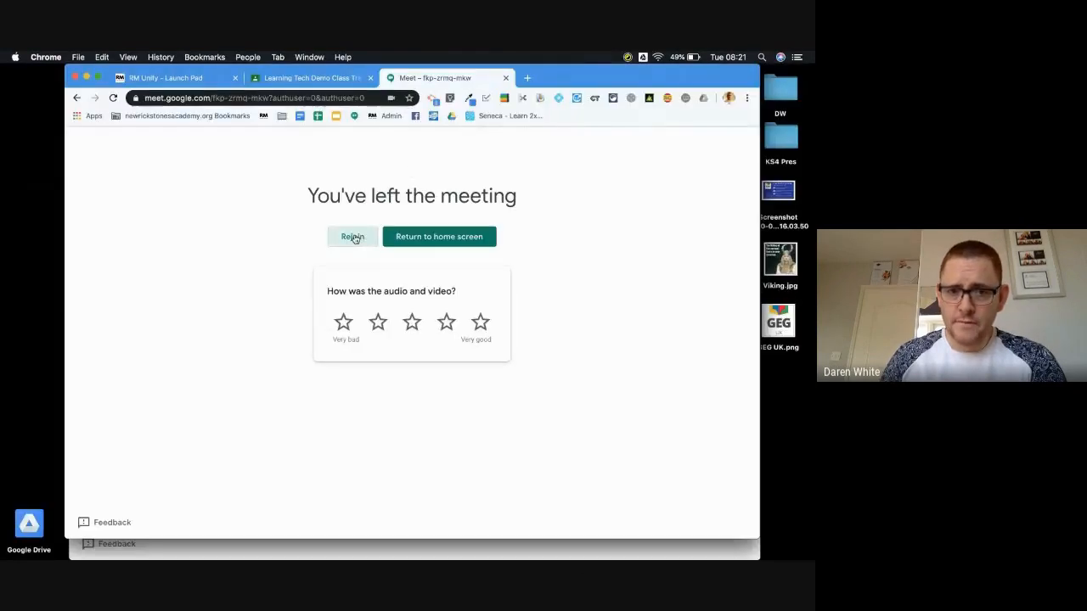
pyautogui.click(351, 236)
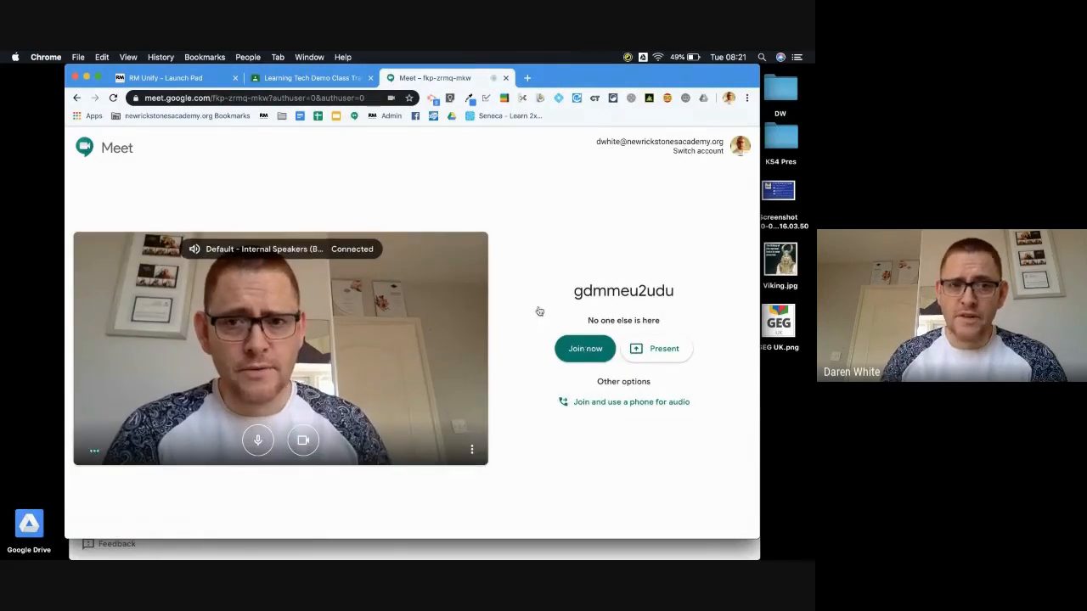
pyautogui.click(585, 348)
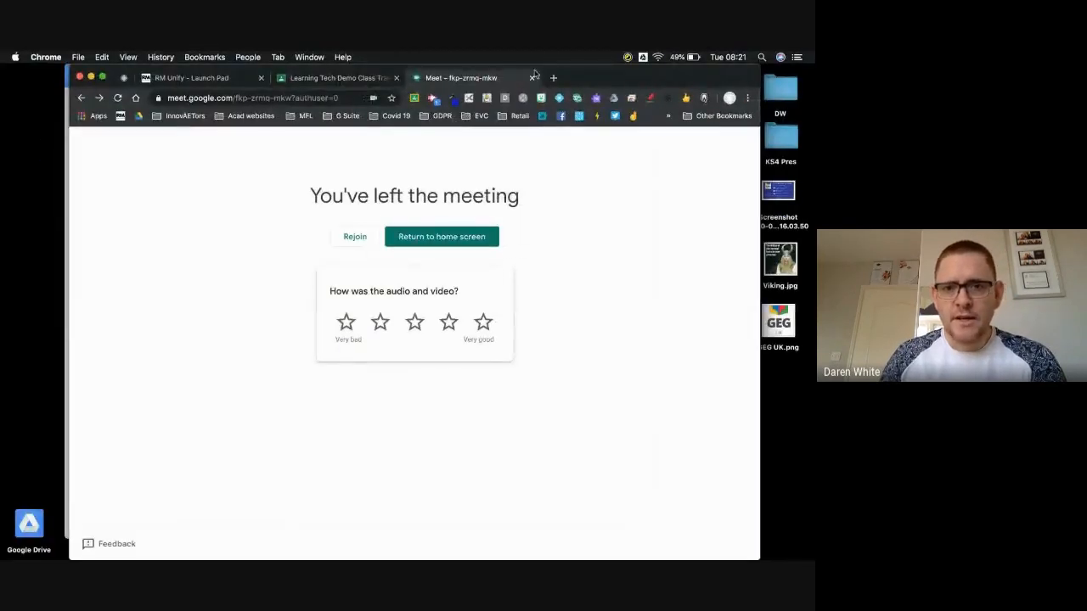
# Step: Close the finished Meet tab and scroll Class settings down to the Meet section
pyautogui.click(398, 78)
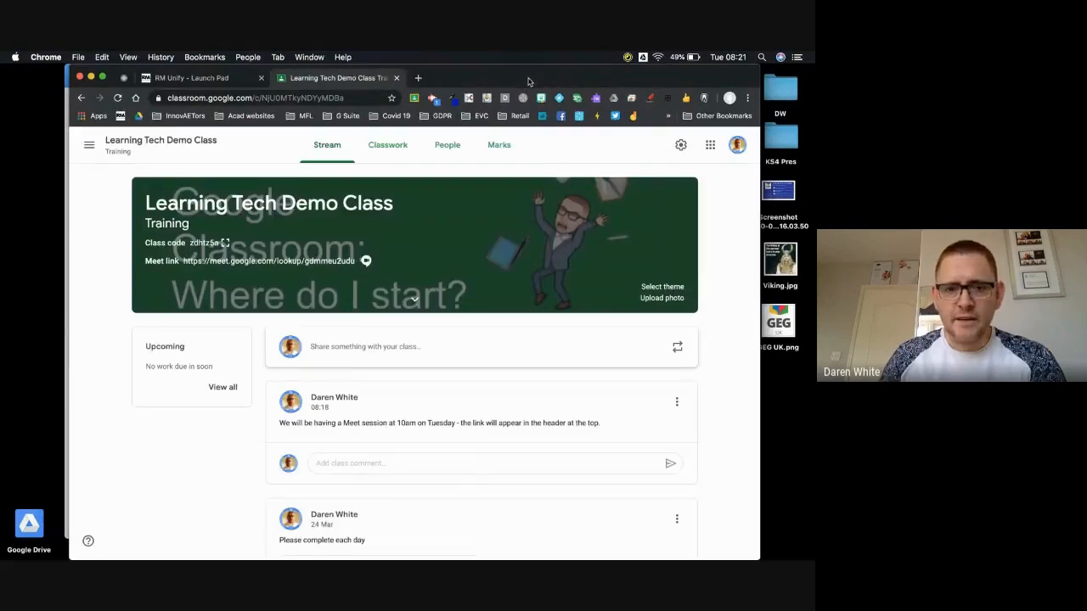
pyautogui.click(679, 144)
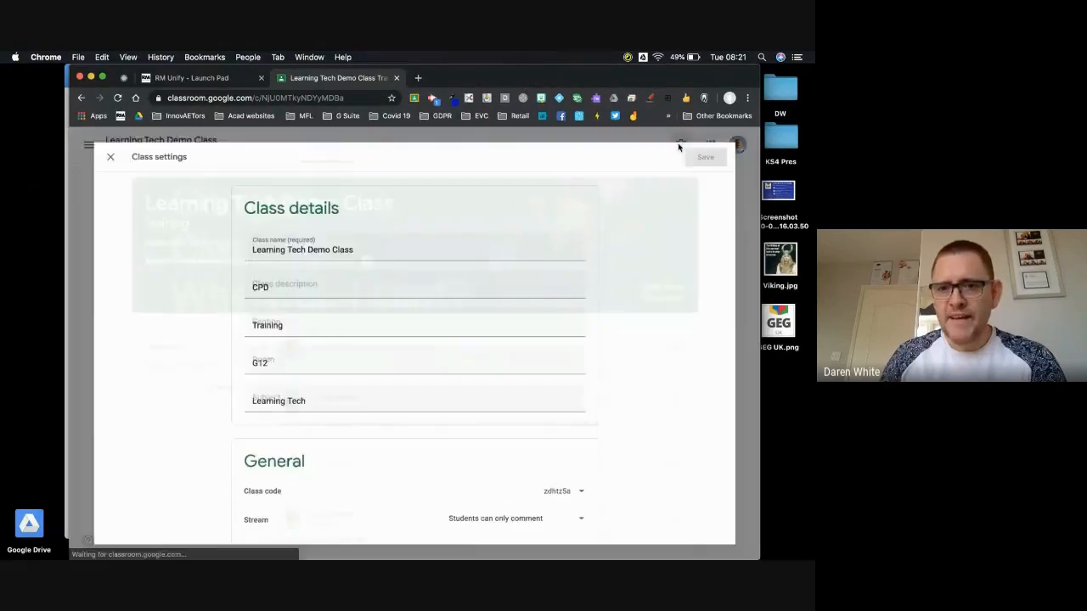
pyautogui.scroll(-3)
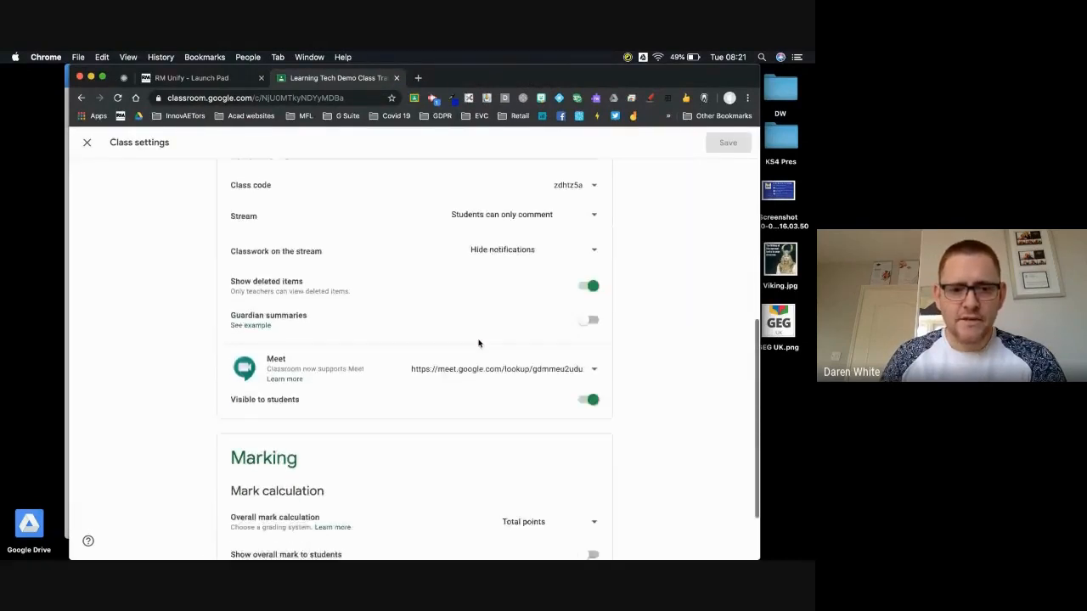
pyautogui.scroll(-3)
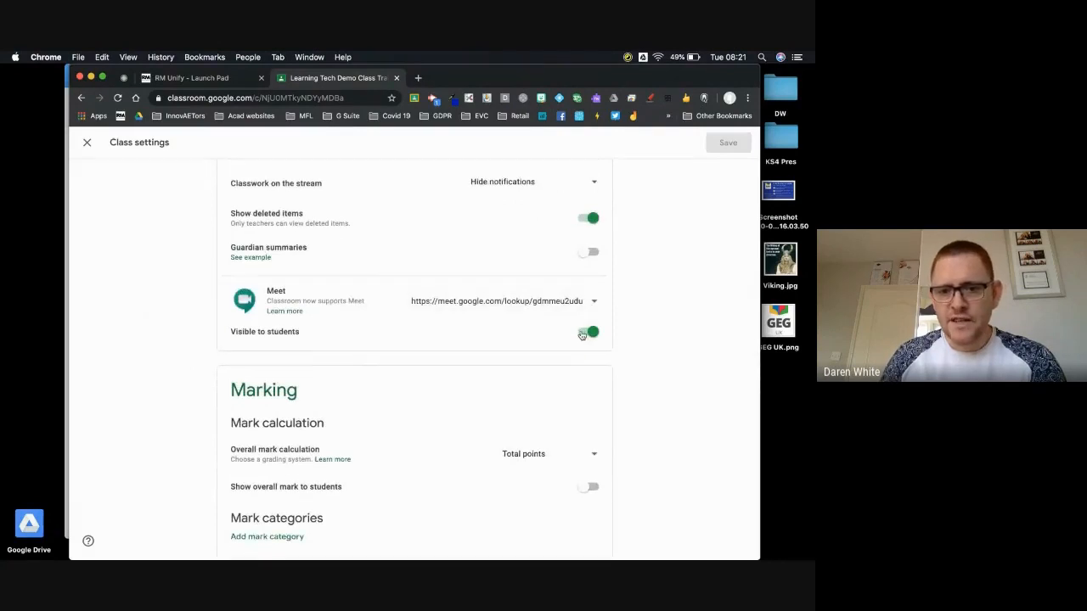
# Step: Hide the Meet link from students, reset it to a new link, and save the settings
pyautogui.click(588, 332)
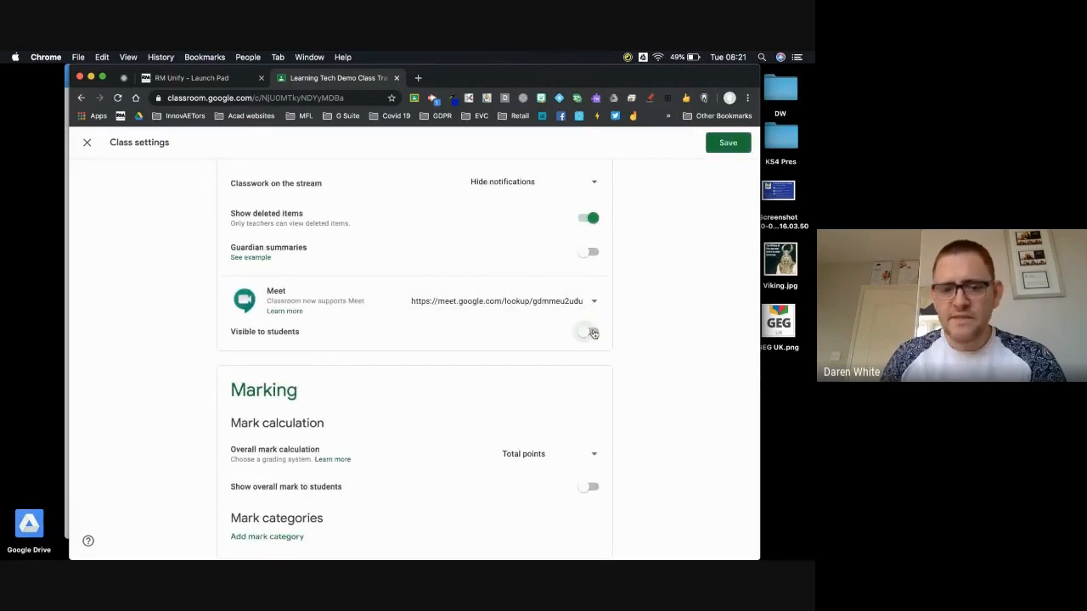
pyautogui.click(594, 301)
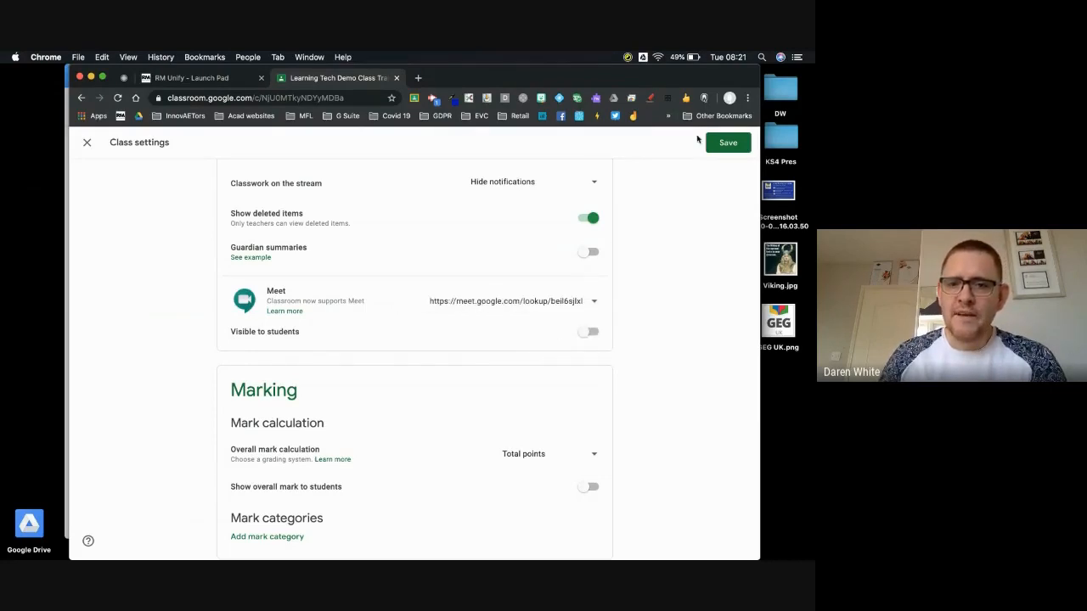
pyautogui.click(727, 143)
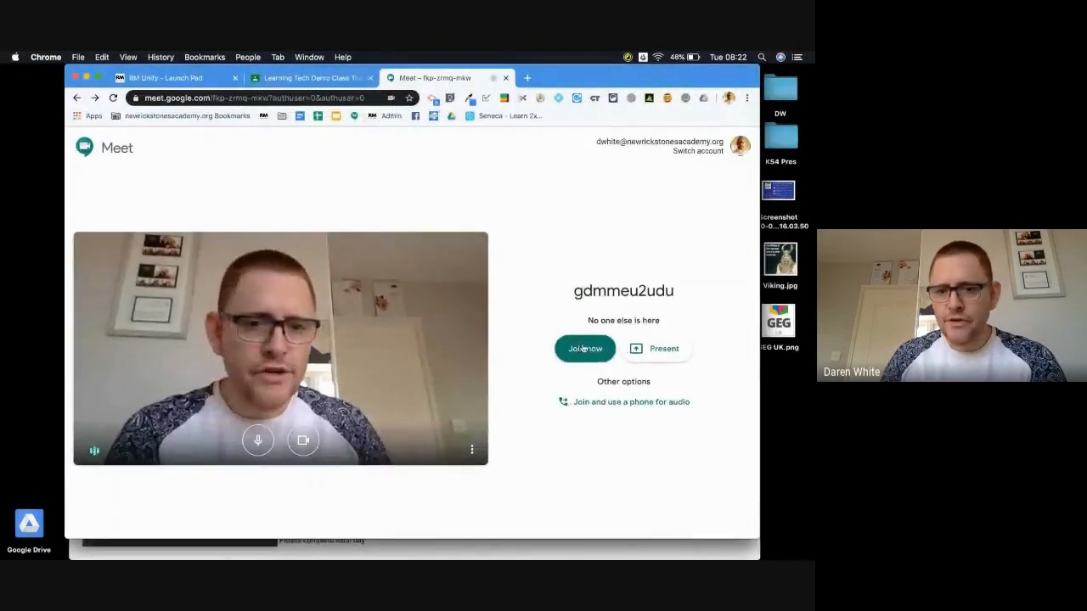
pyautogui.click(584, 348)
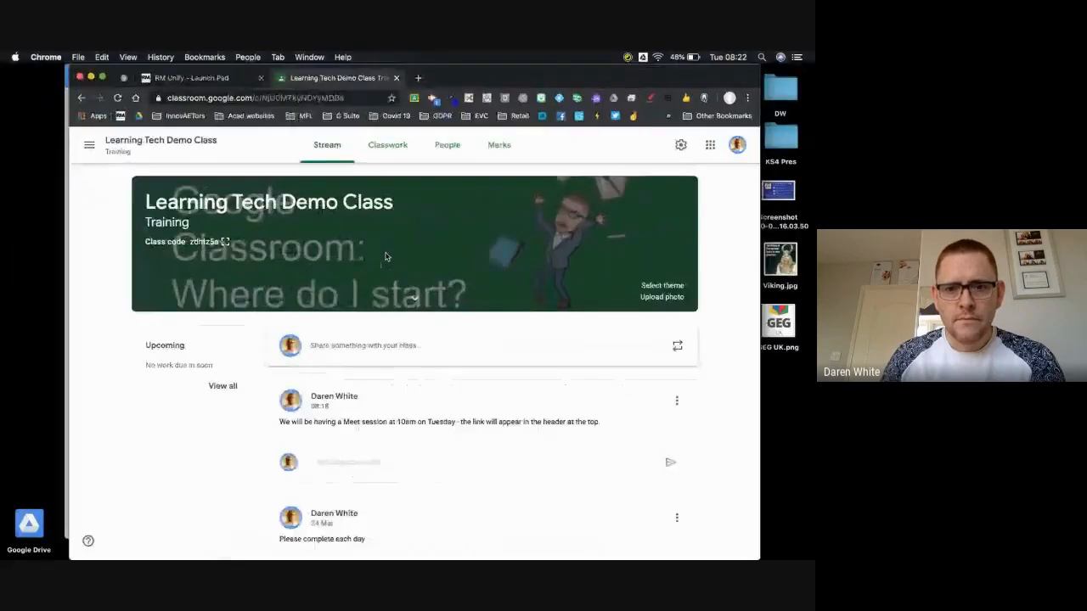
# Step: In class settings, reset the class Meet link to a new address
pyautogui.click(679, 144)
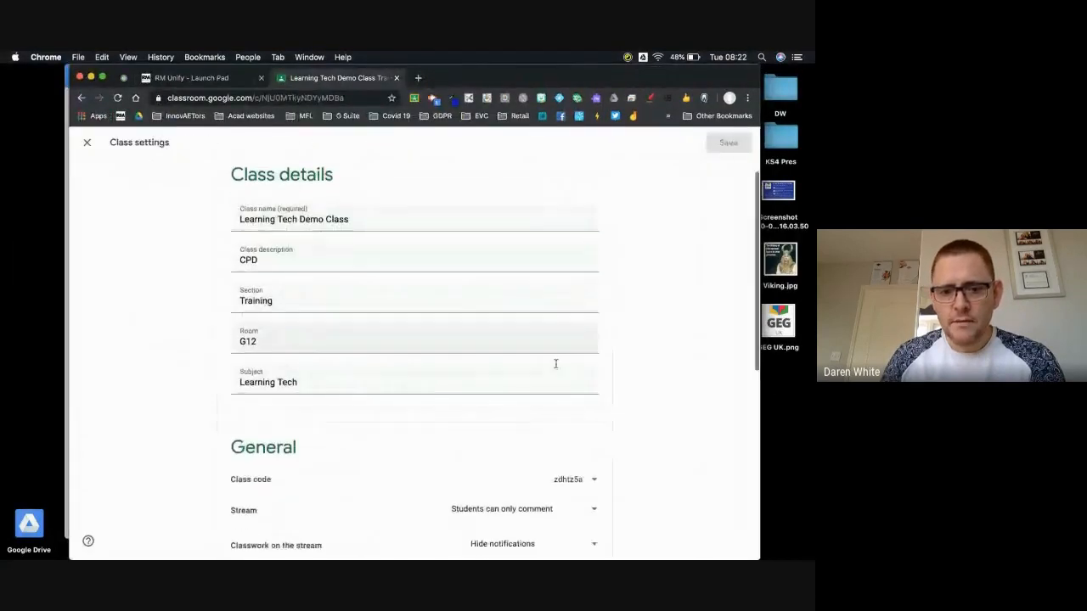
pyautogui.scroll(-3)
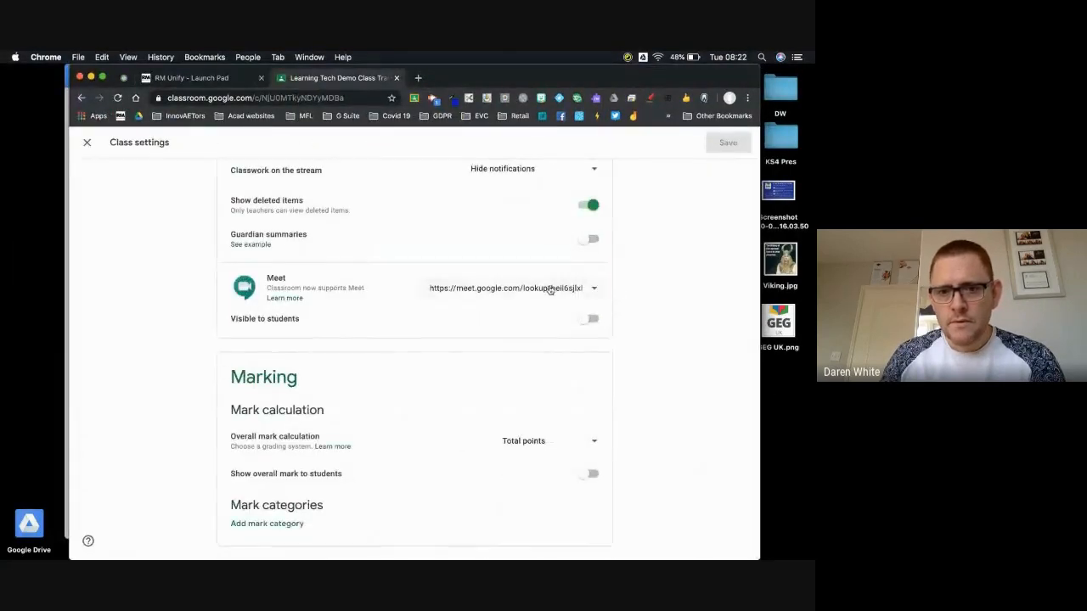
pyautogui.click(594, 289)
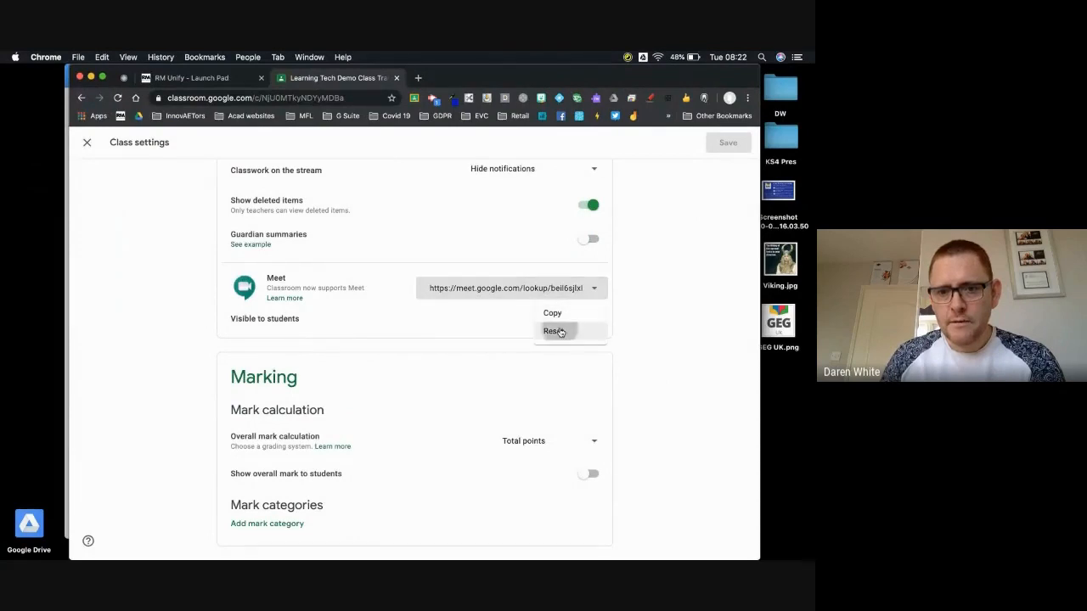
pyautogui.click(556, 329)
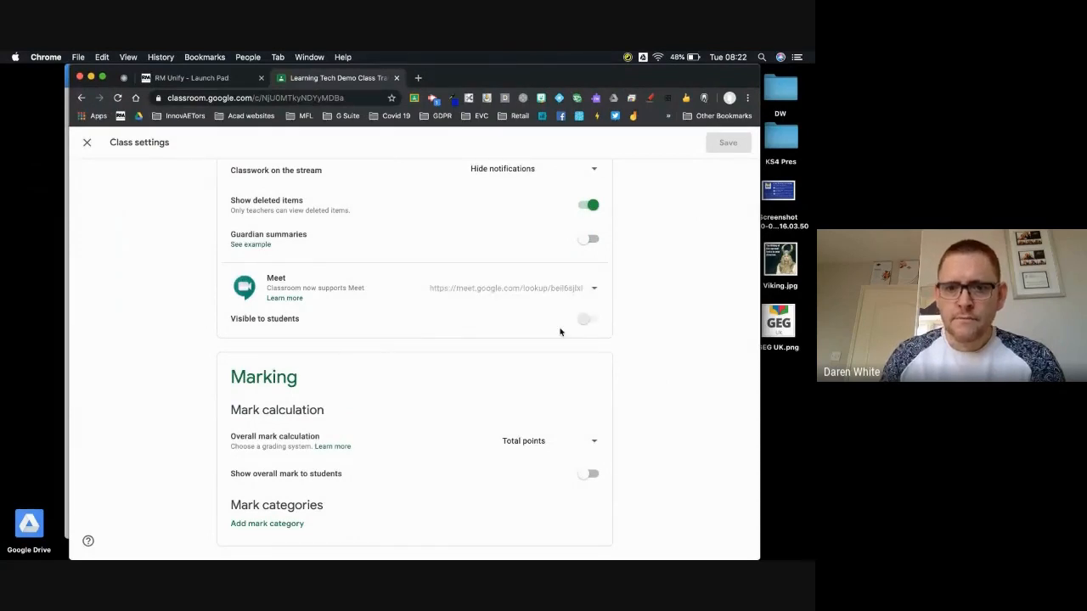
# Step: Copy the new Meet link and start a fresh browser tab for it
pyautogui.click(594, 288)
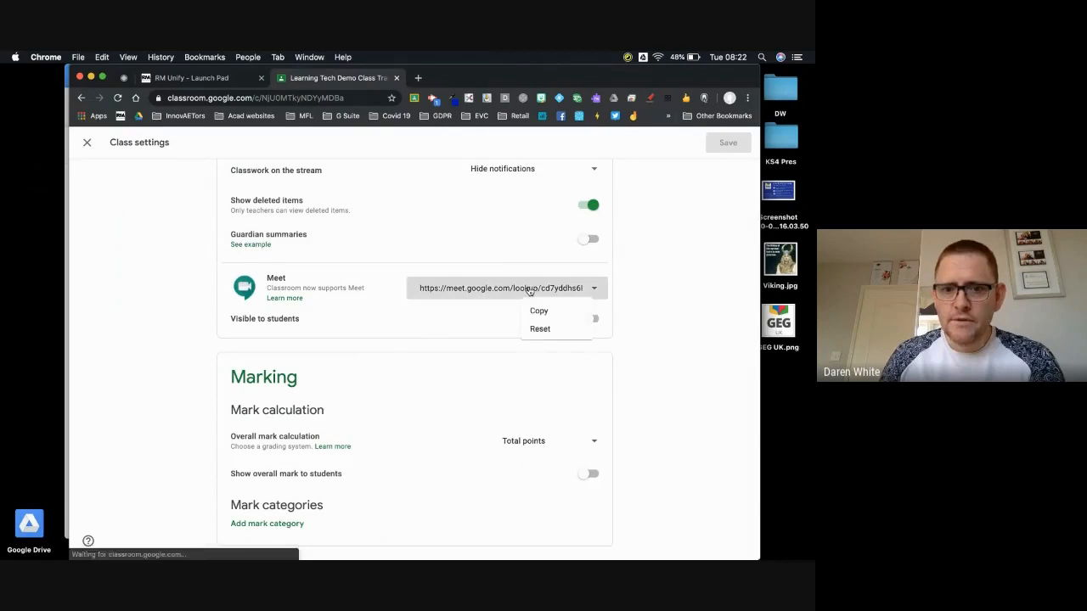
pyautogui.click(538, 311)
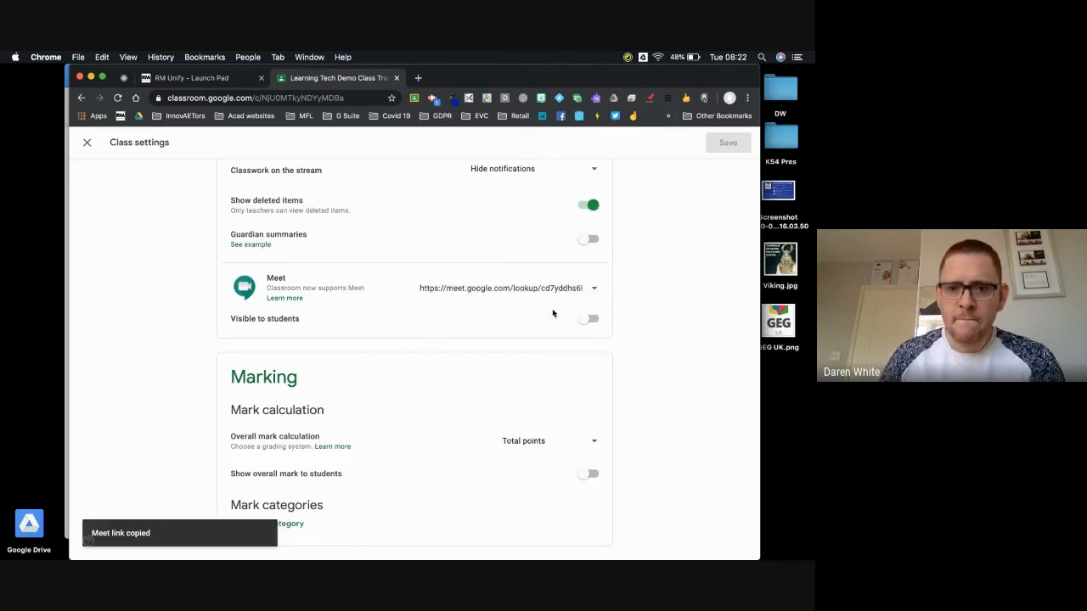
pyautogui.click(554, 78)
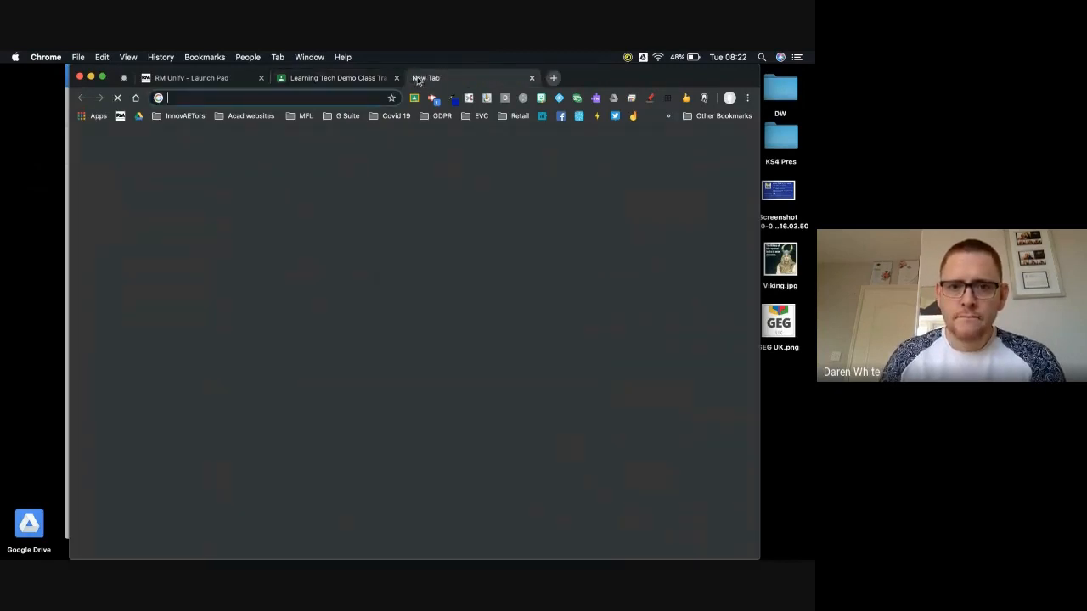
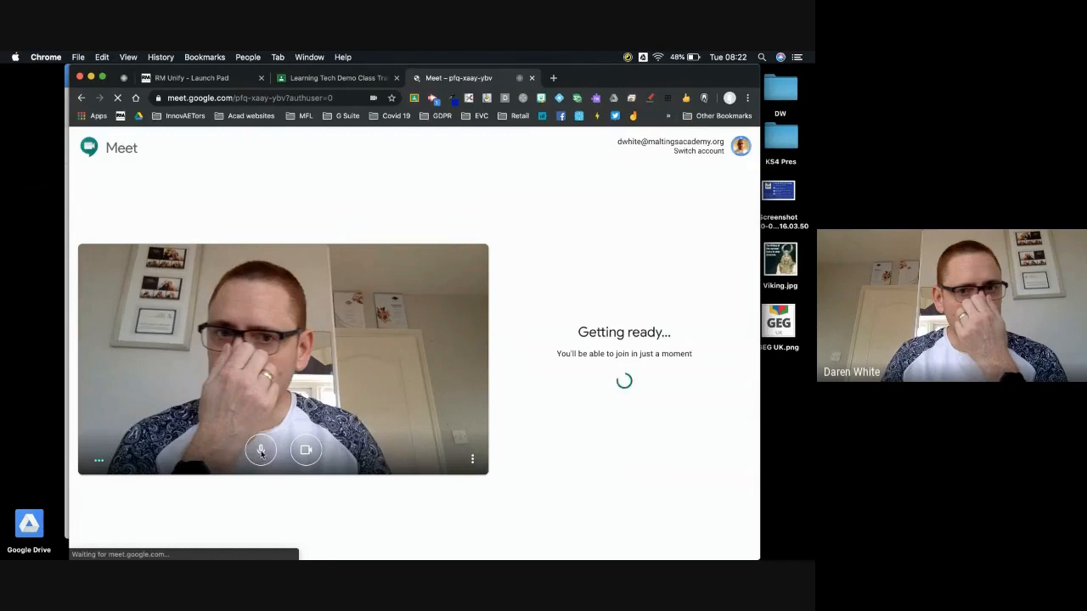
pyautogui.click(261, 448)
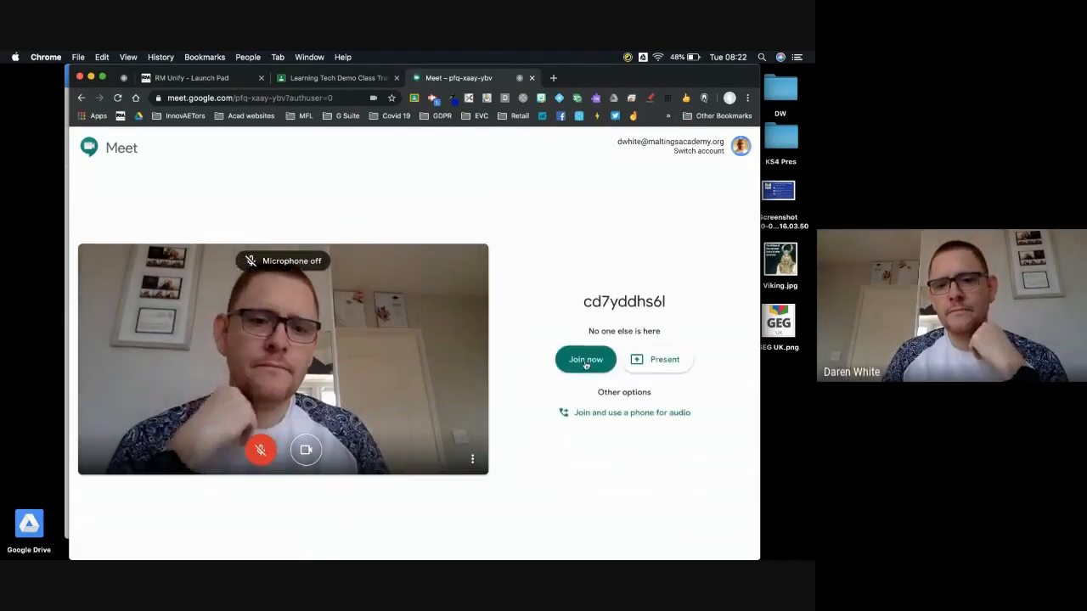
pyautogui.click(585, 360)
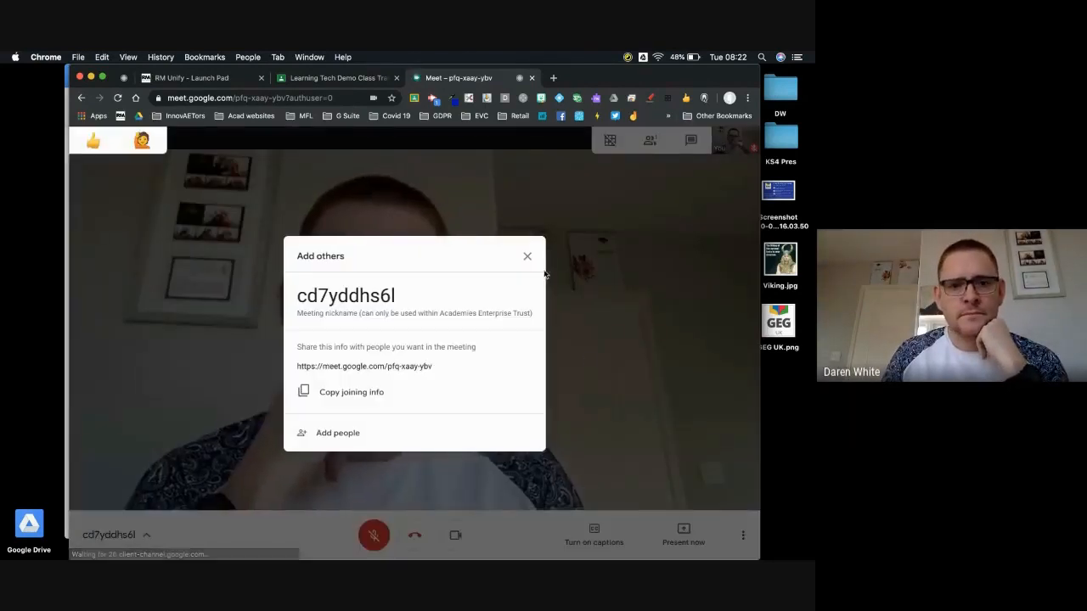
pyautogui.click(526, 254)
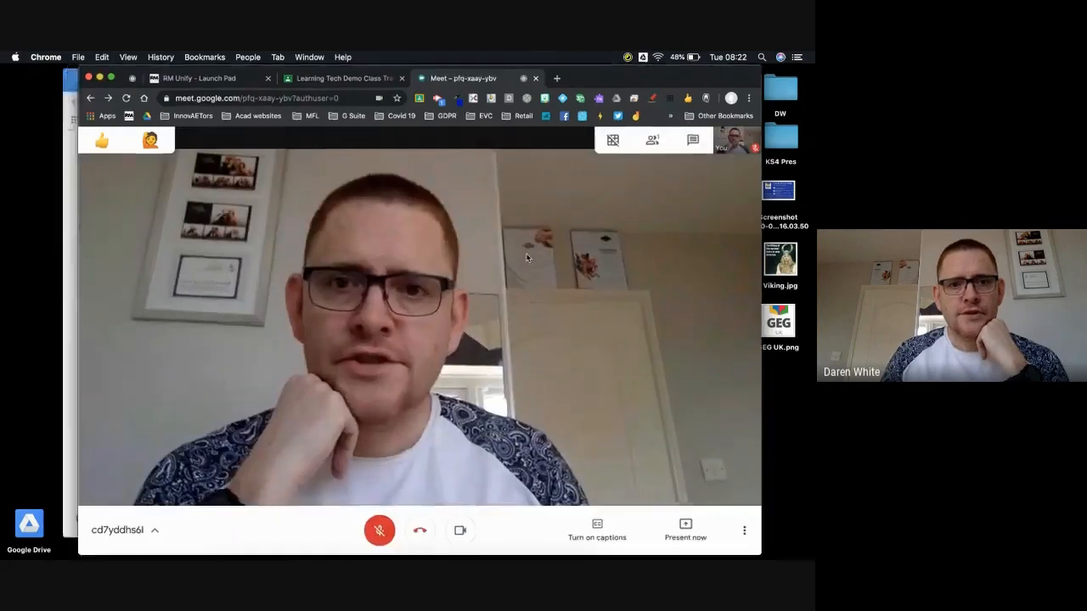
pyautogui.click(339, 78)
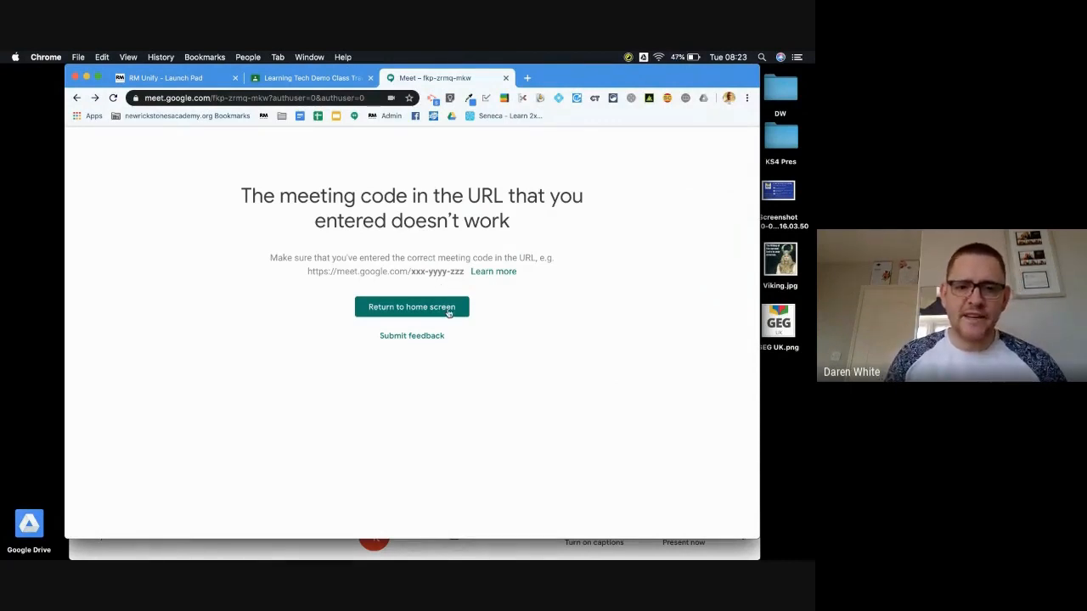
pyautogui.moveTo(431, 170)
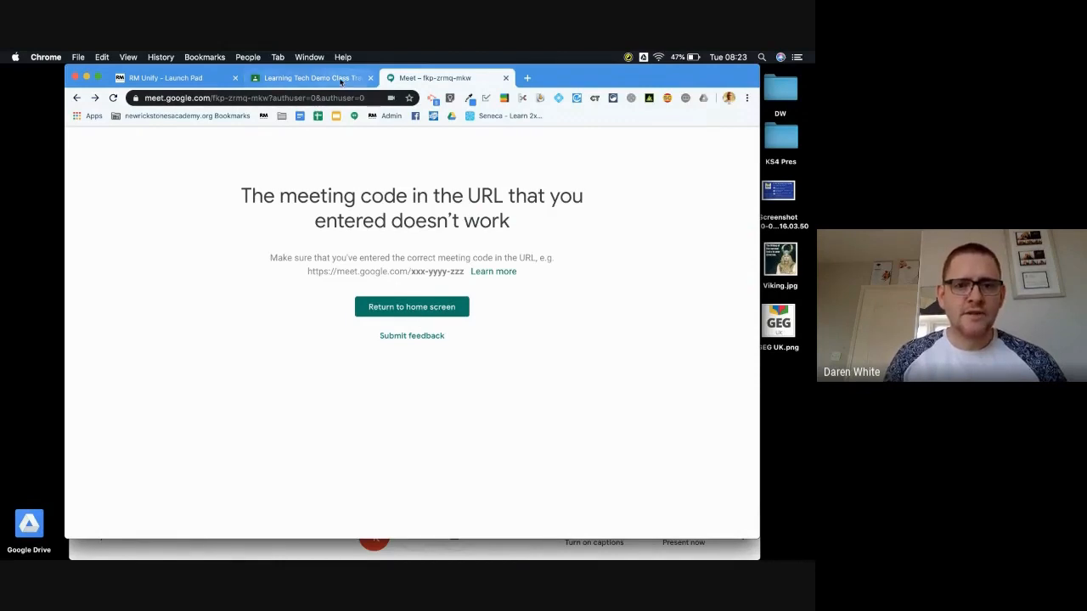
# Step: Check the old meeting page reports its code doesn't work, then return to the class and its settings
pyautogui.click(309, 78)
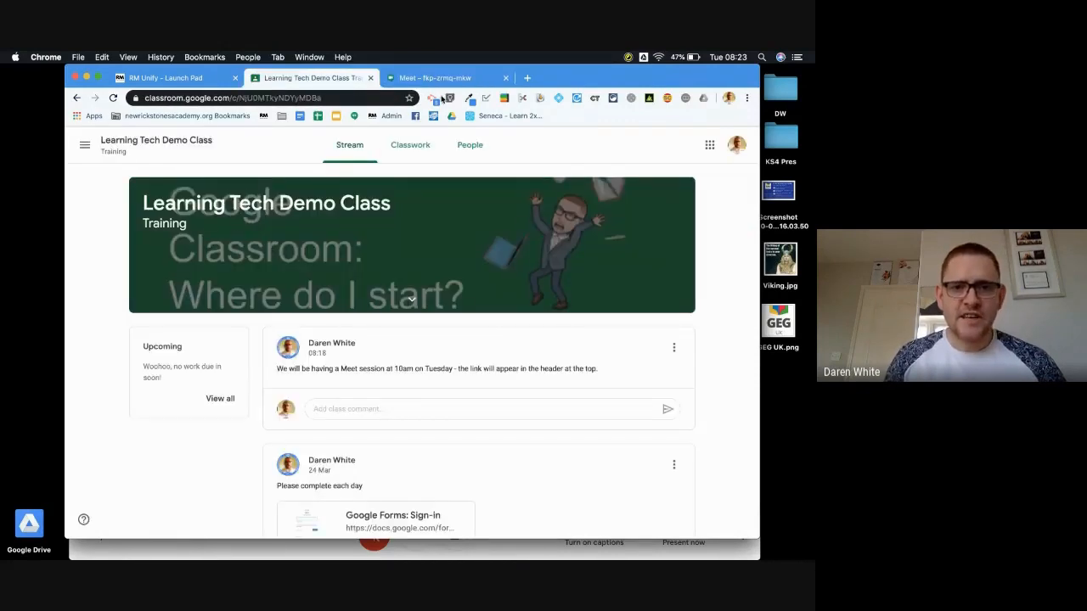
pyautogui.click(434, 78)
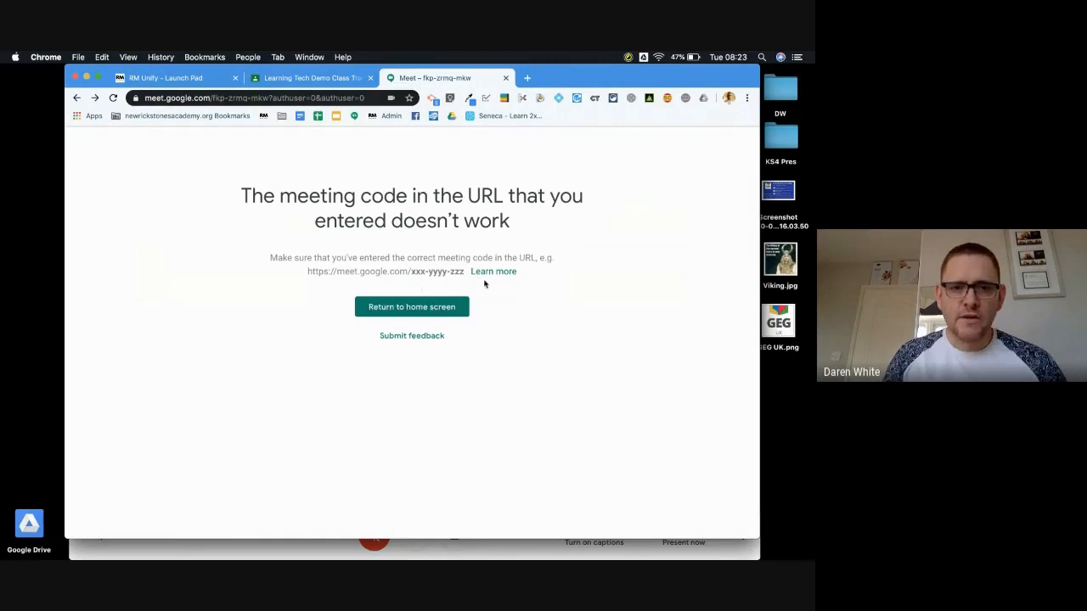
pyautogui.click(313, 78)
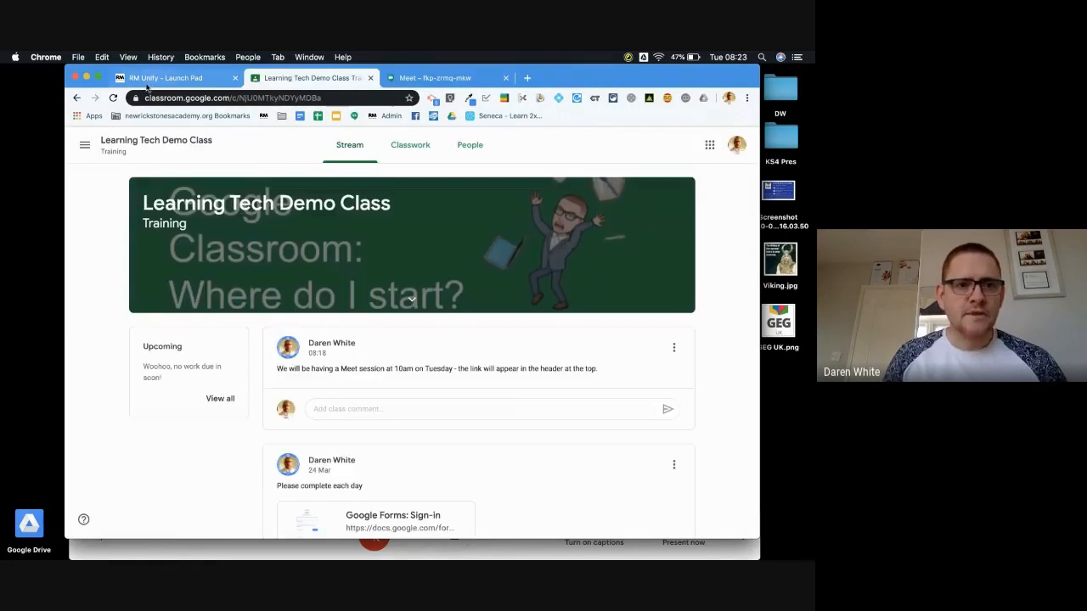
pyautogui.click(435, 78)
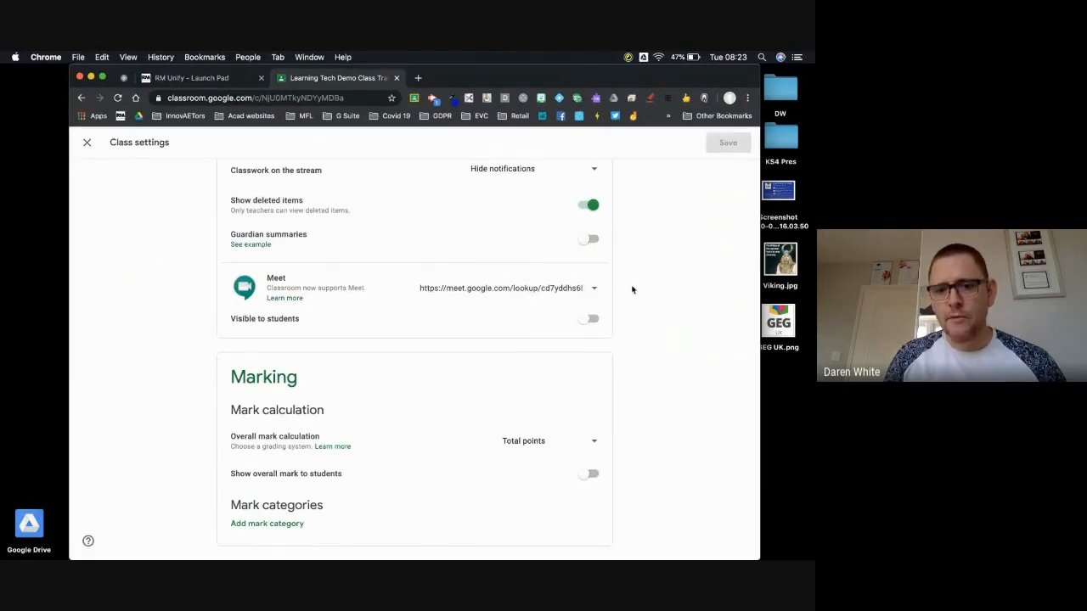
pyautogui.moveTo(634, 304)
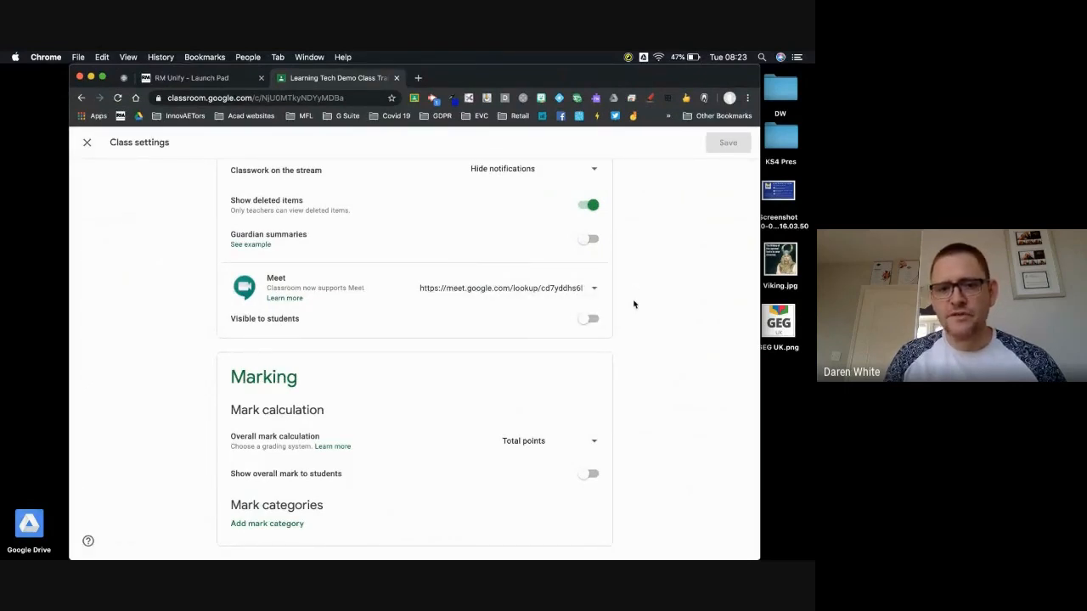